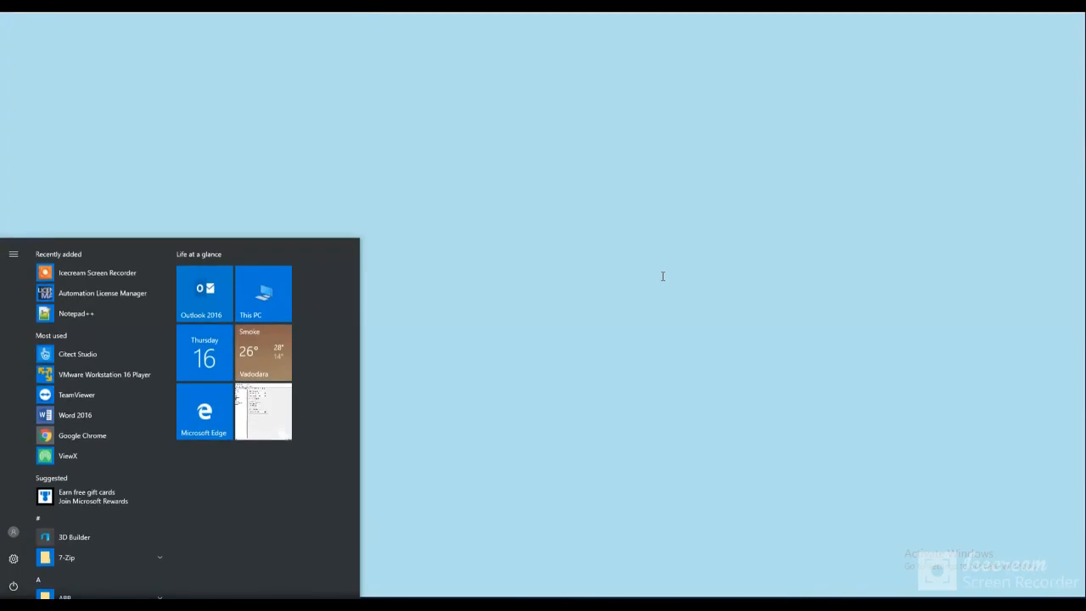
Launch Automation License Manager from a Start menu search for 'lice'
{"action": "type", "text": "lice"}
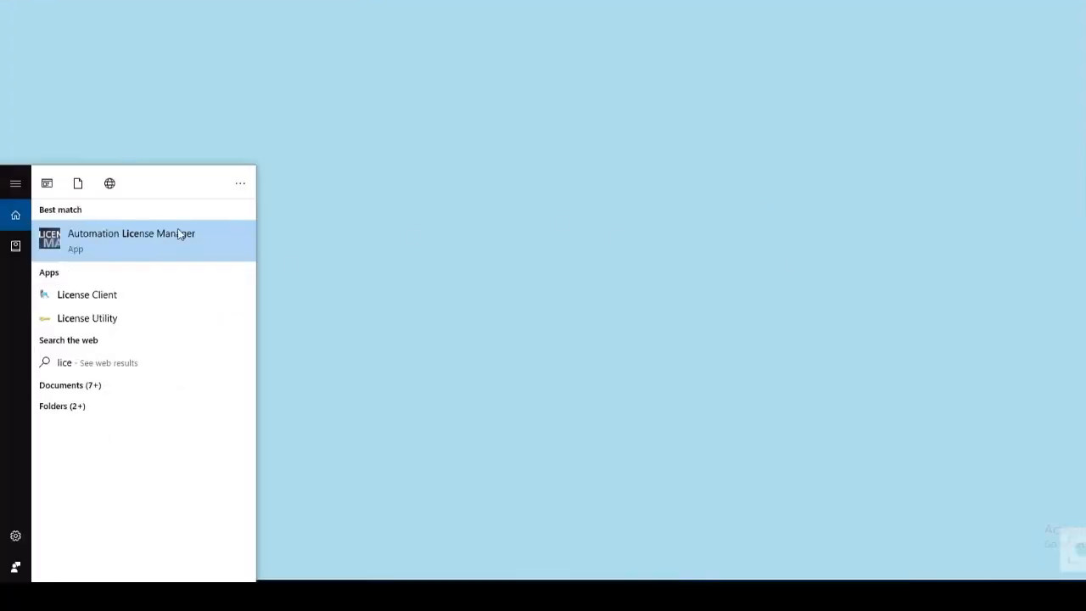
{"action": "left_click", "coordinate": [132, 241]}
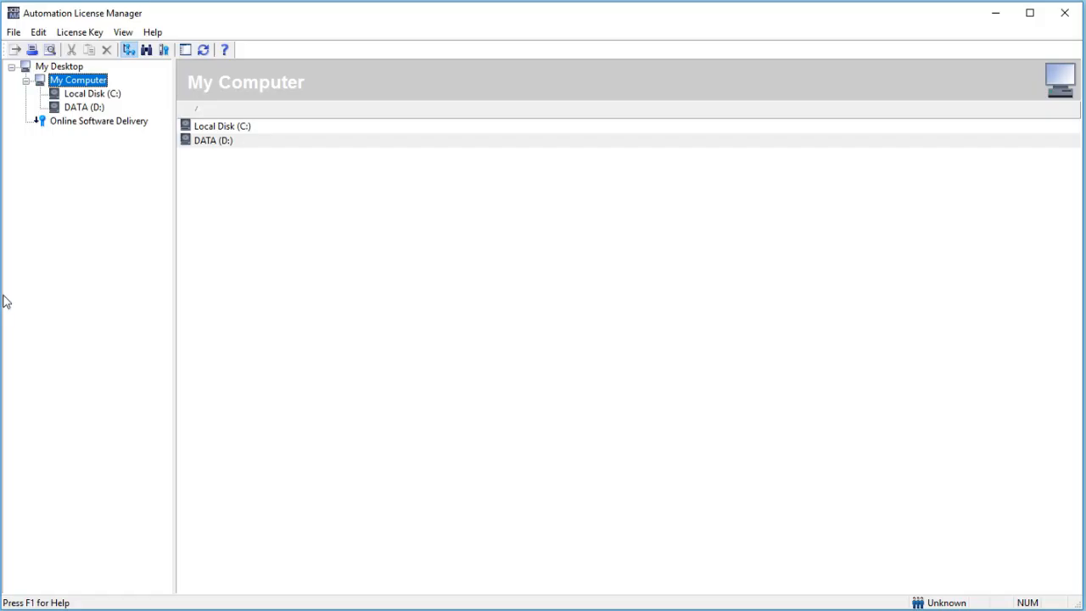
Log in to Online Software Delivery with login name 'bha' and the password
{"action": "left_click", "coordinate": [98, 121]}
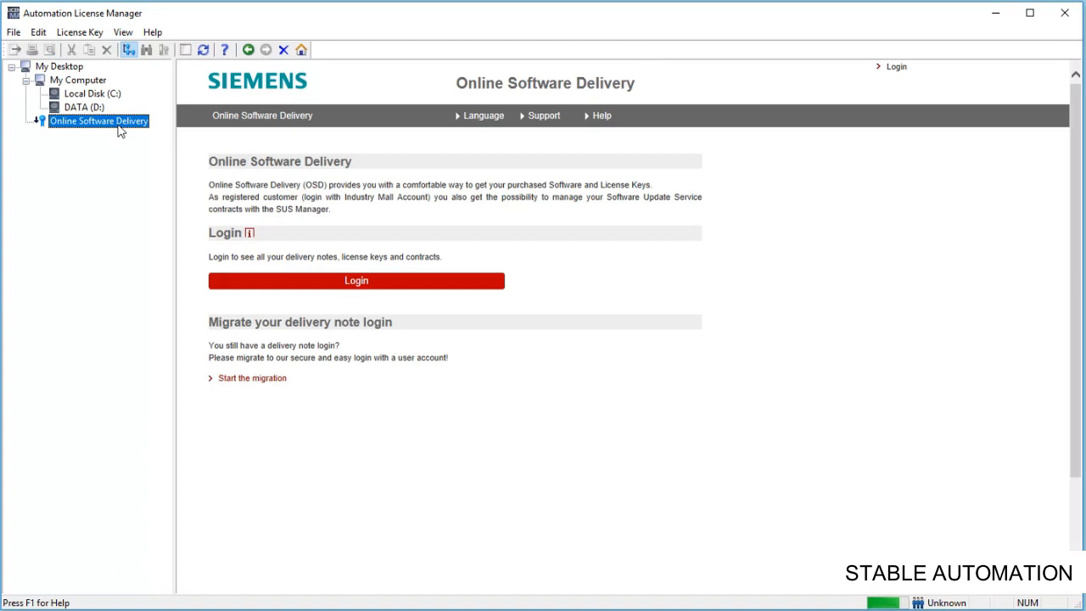
{"action": "mouse_move", "coordinate": [326, 289]}
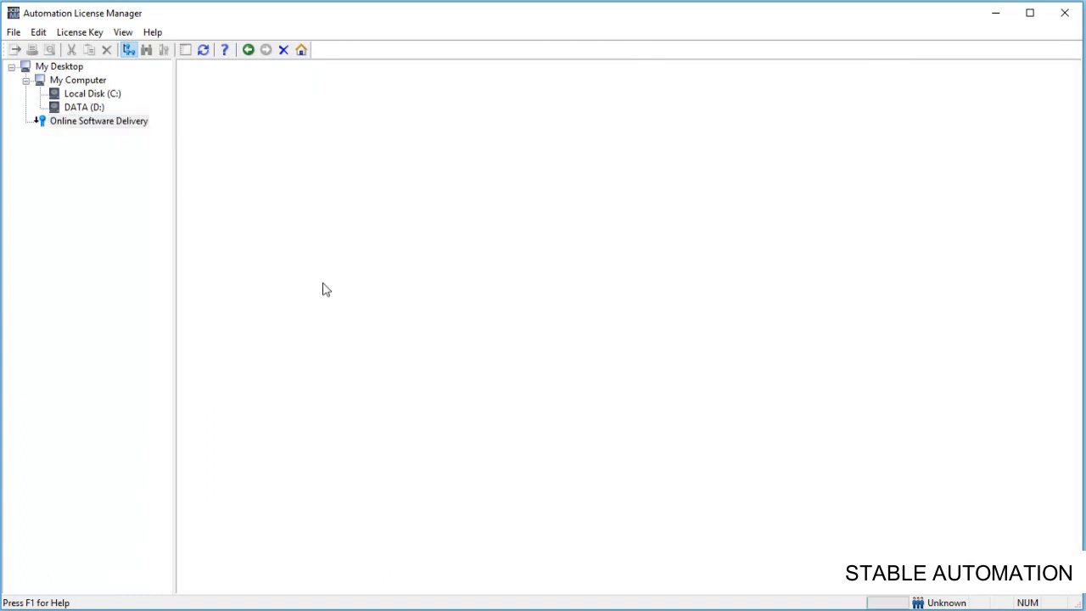
{"action": "left_click", "coordinate": [99, 121]}
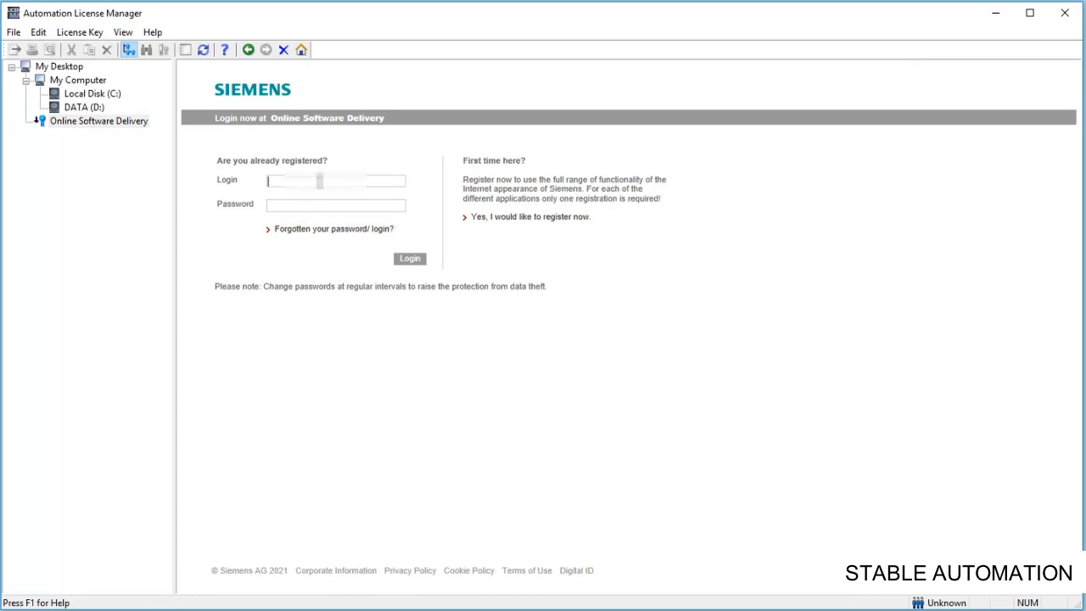
{"action": "type", "text": "bha"}
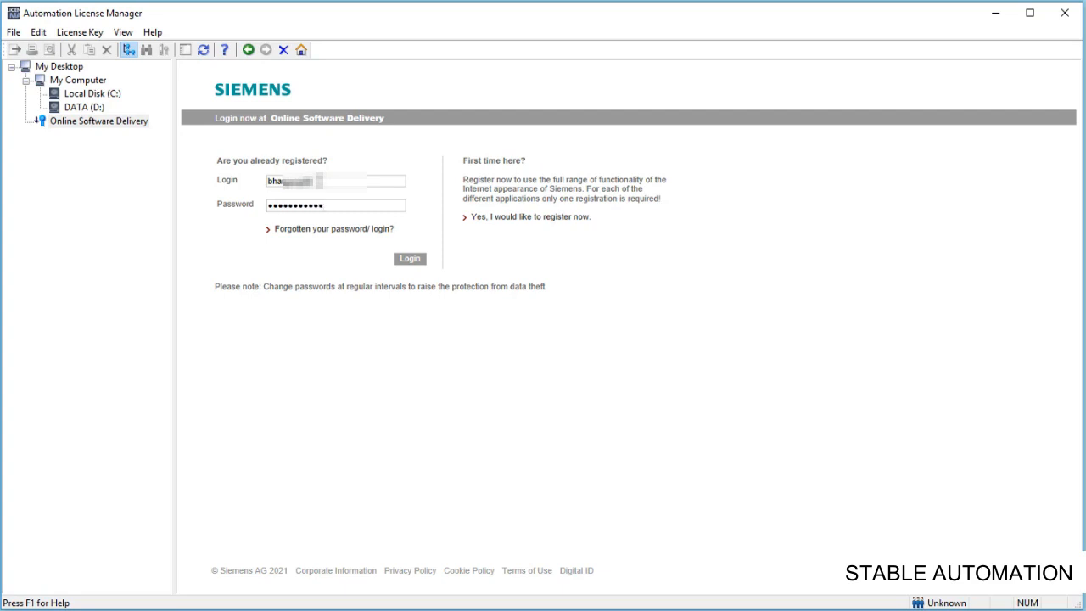
{"action": "left_click", "coordinate": [410, 257]}
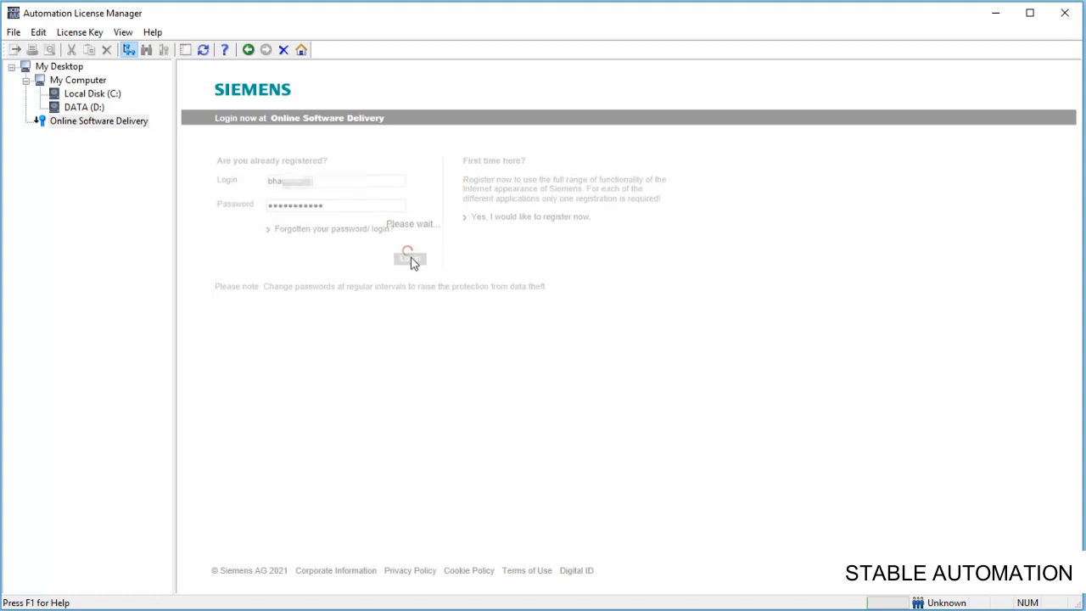
{"action": "left_click", "coordinate": [411, 258]}
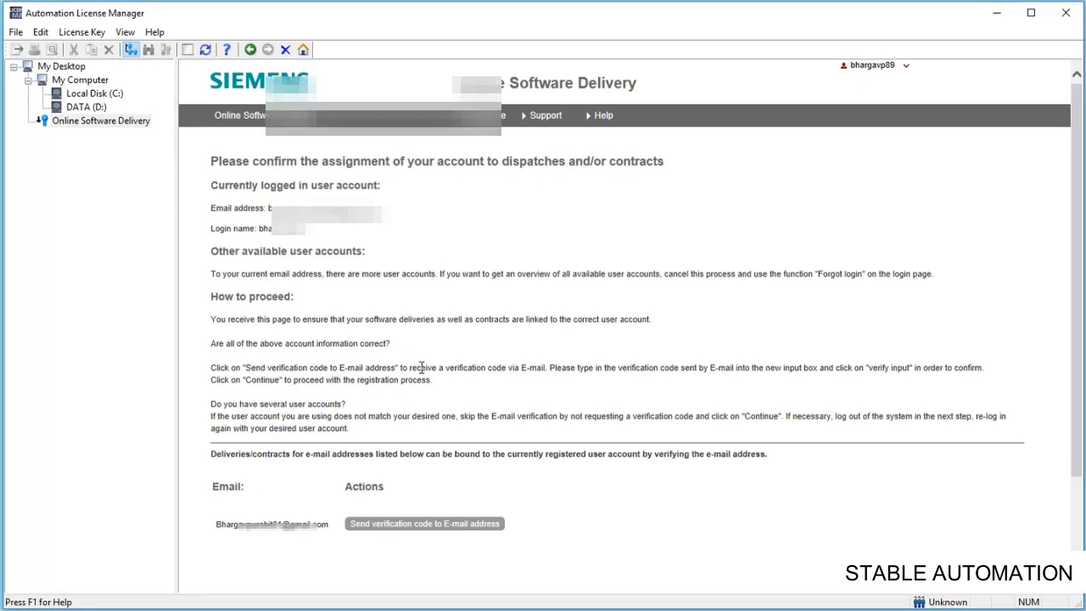
Request a verification code sent to the account's e-mail address
{"action": "scroll", "scroll_direction": "down", "scroll_amount": 3}
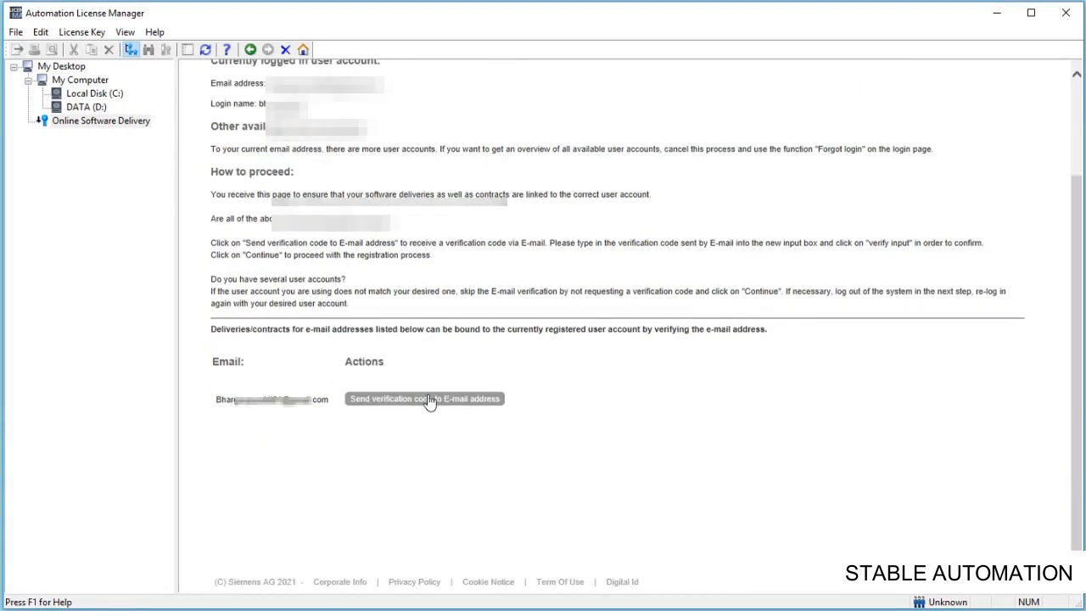
{"action": "left_click", "coordinate": [424, 399]}
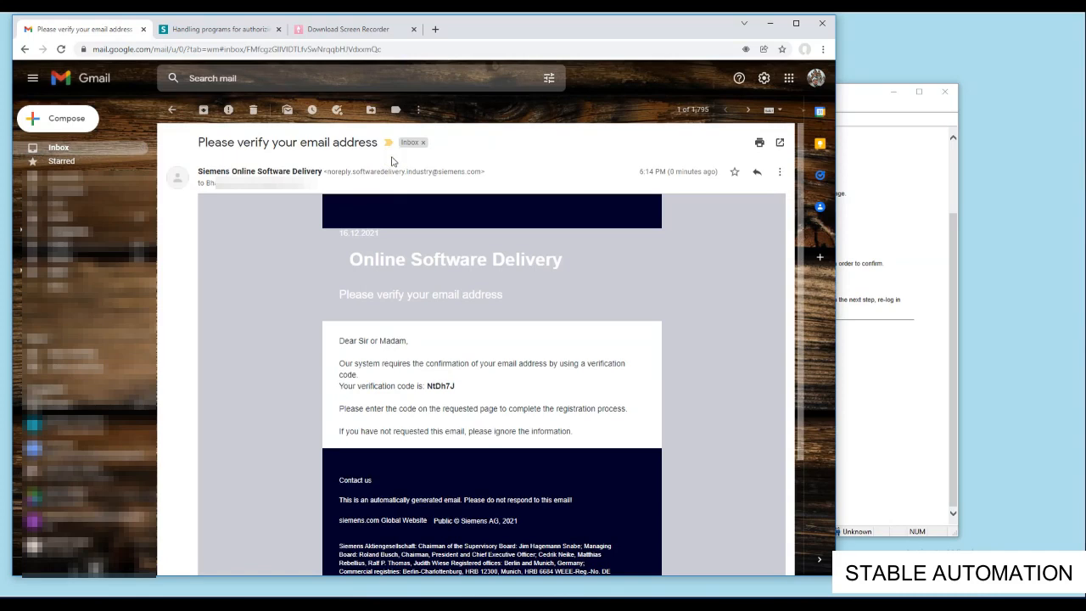
Select the verification code in the Gmail verification email to copy it
{"action": "double_click", "coordinate": [441, 385]}
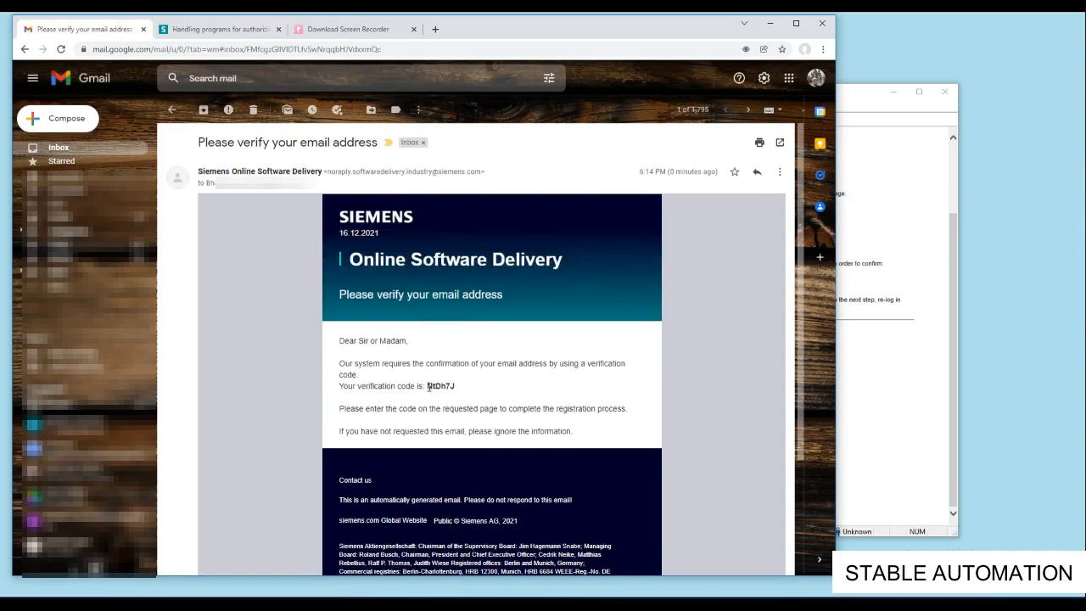
{"action": "double_click", "coordinate": [441, 387]}
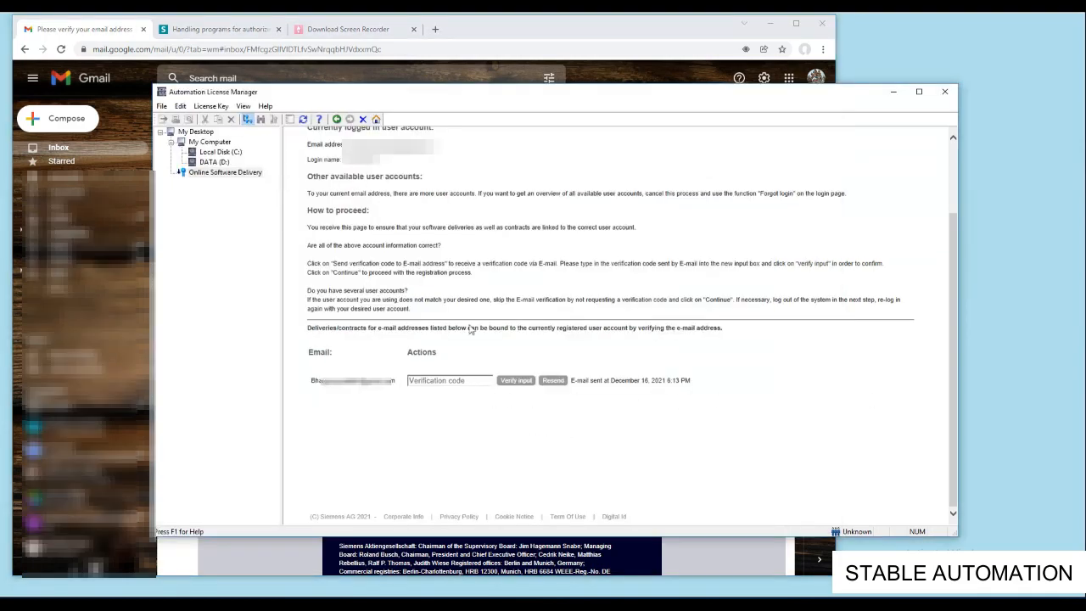
{"action": "left_click", "coordinate": [920, 92]}
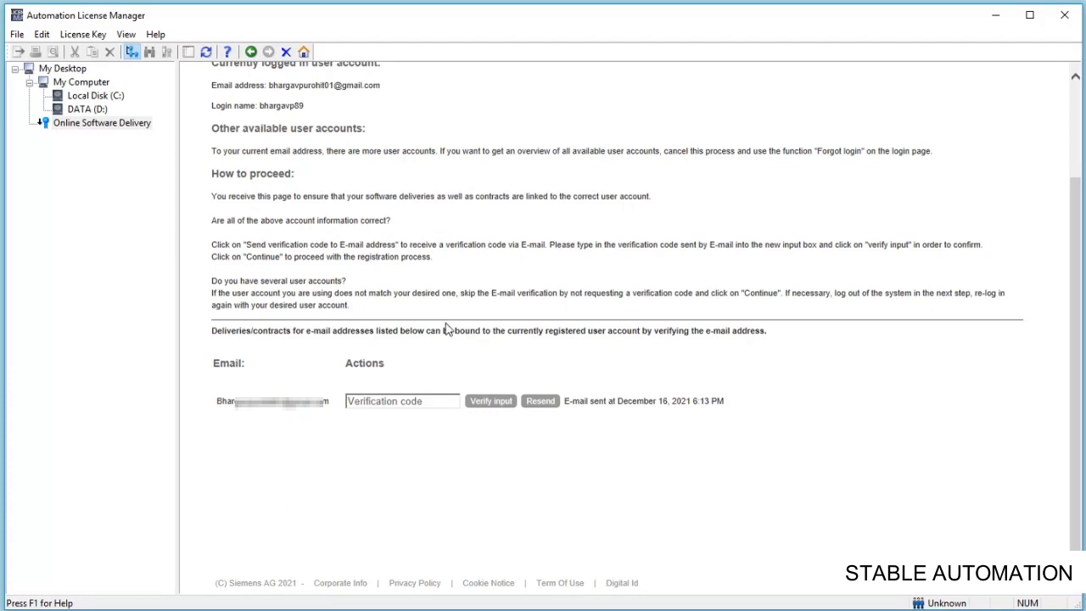
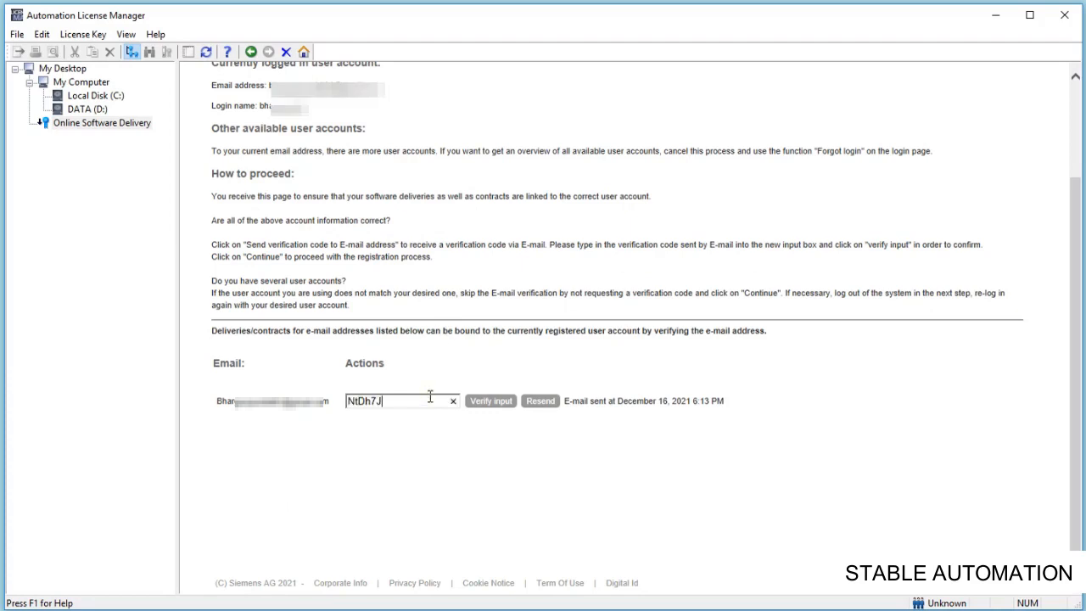
{"action": "mouse_move", "coordinate": [490, 407]}
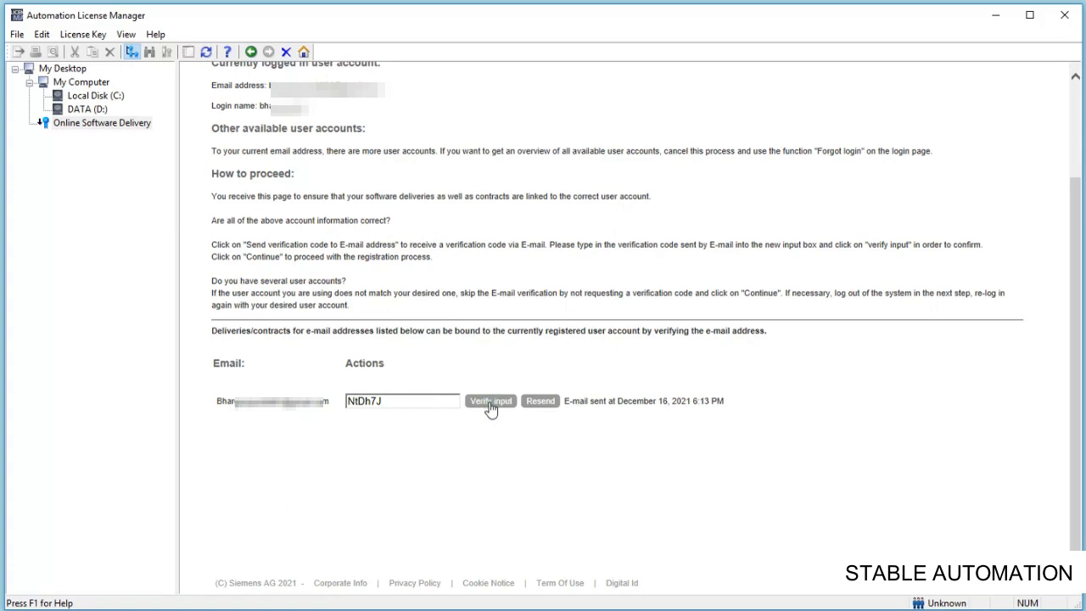
{"action": "left_click", "coordinate": [490, 400]}
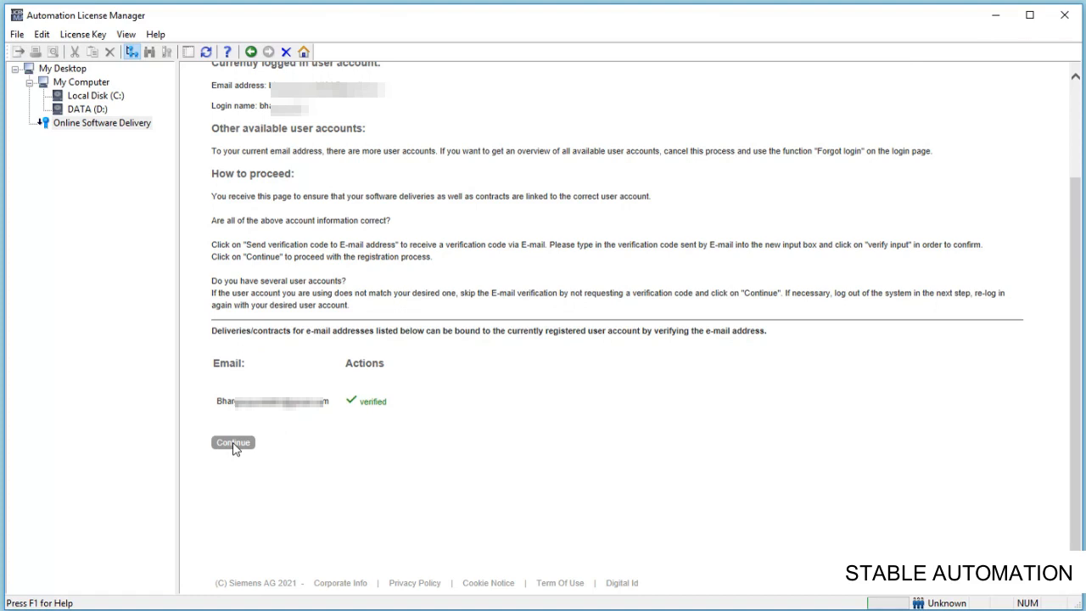
{"action": "left_click", "coordinate": [235, 441]}
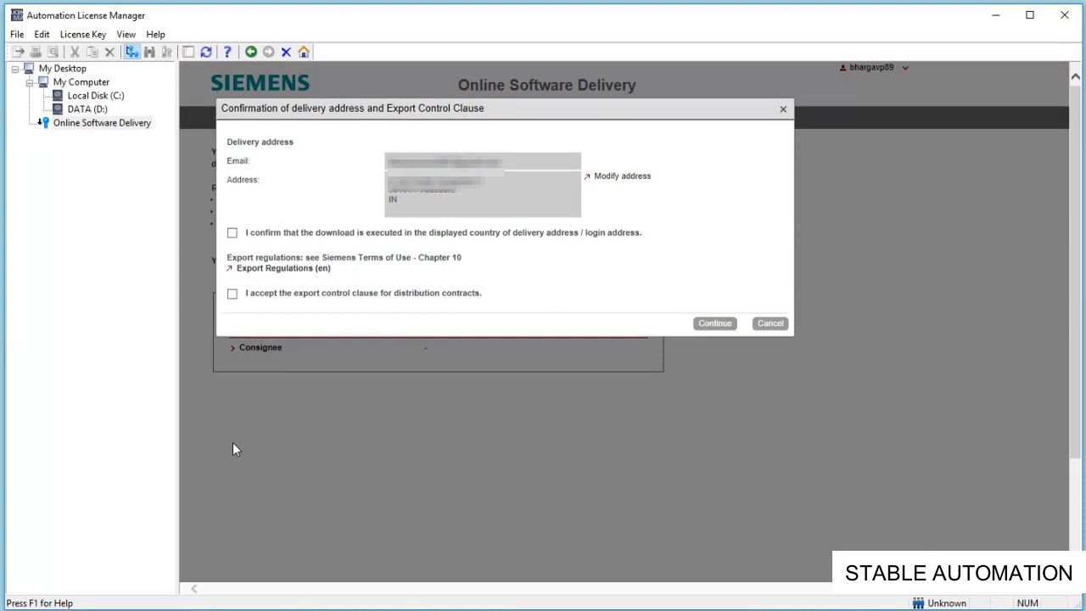
{"action": "mouse_move", "coordinate": [228, 414]}
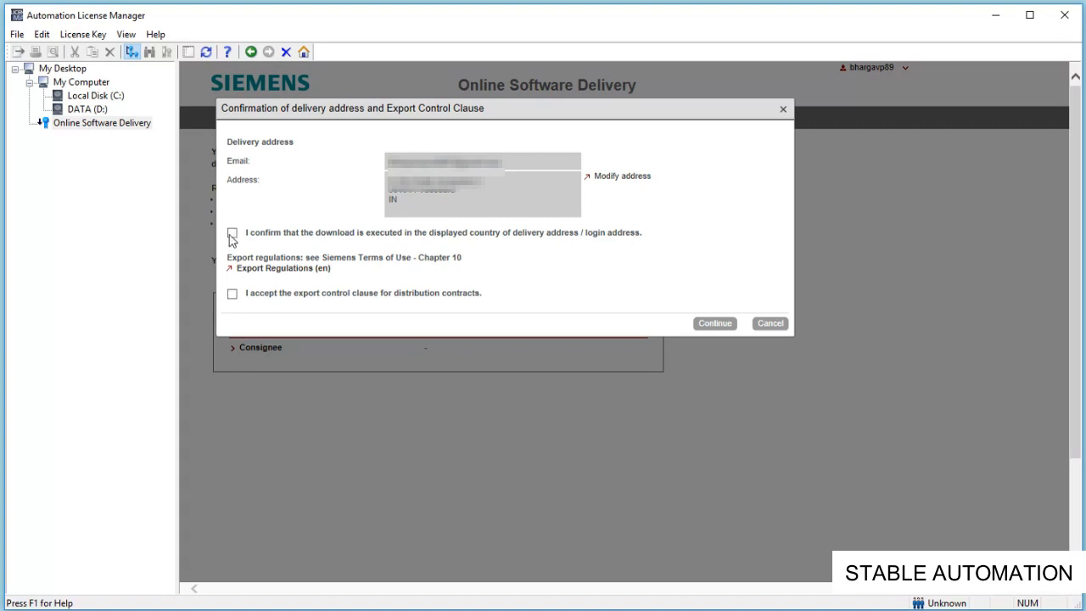
Confirm the delivery country and export control clause, then continue
{"action": "left_click", "coordinate": [232, 232]}
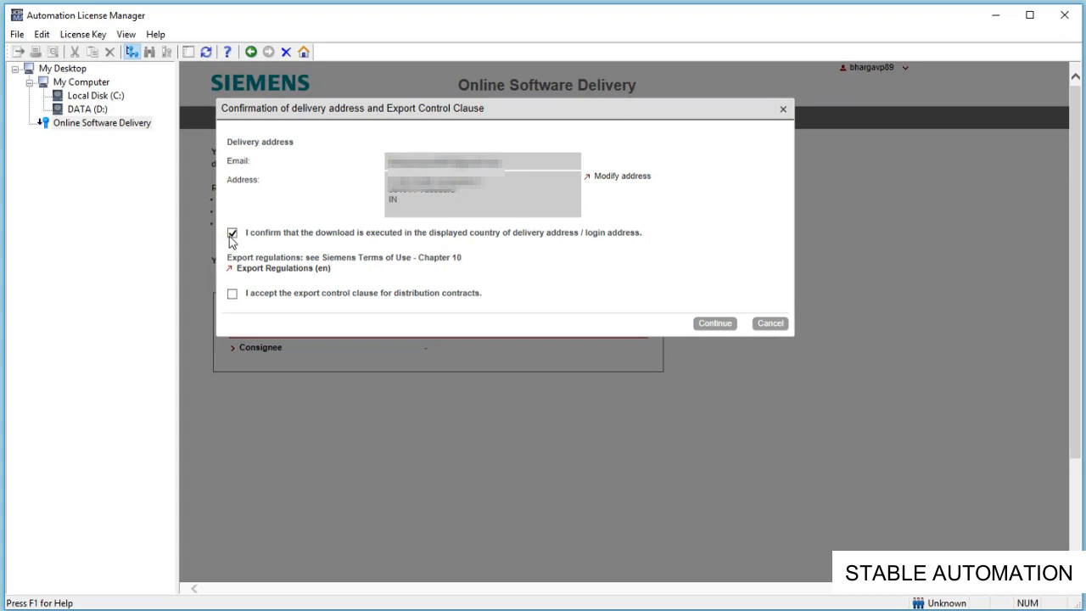
{"action": "left_click", "coordinate": [233, 292]}
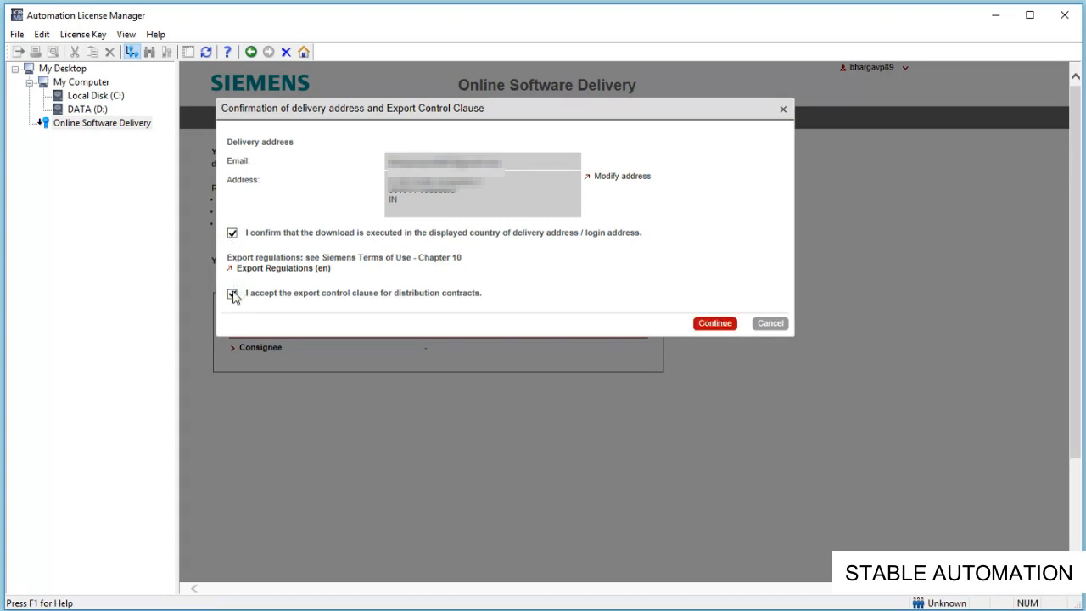
{"action": "left_click", "coordinate": [715, 323]}
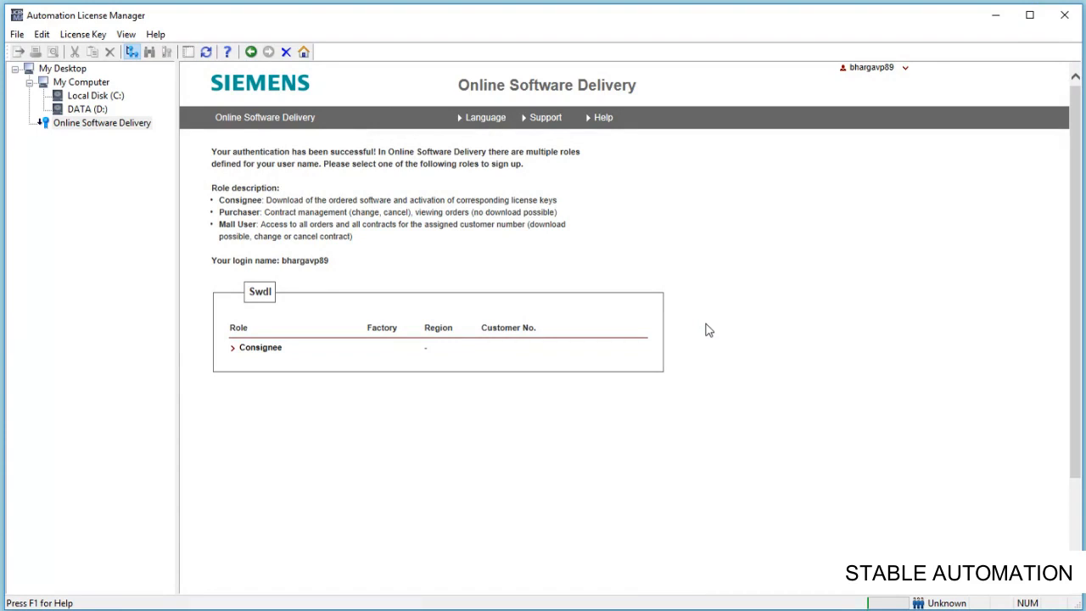
Choose the Consignee role and dismiss the 'What's new in OSD?' notice
{"action": "left_click", "coordinate": [262, 346]}
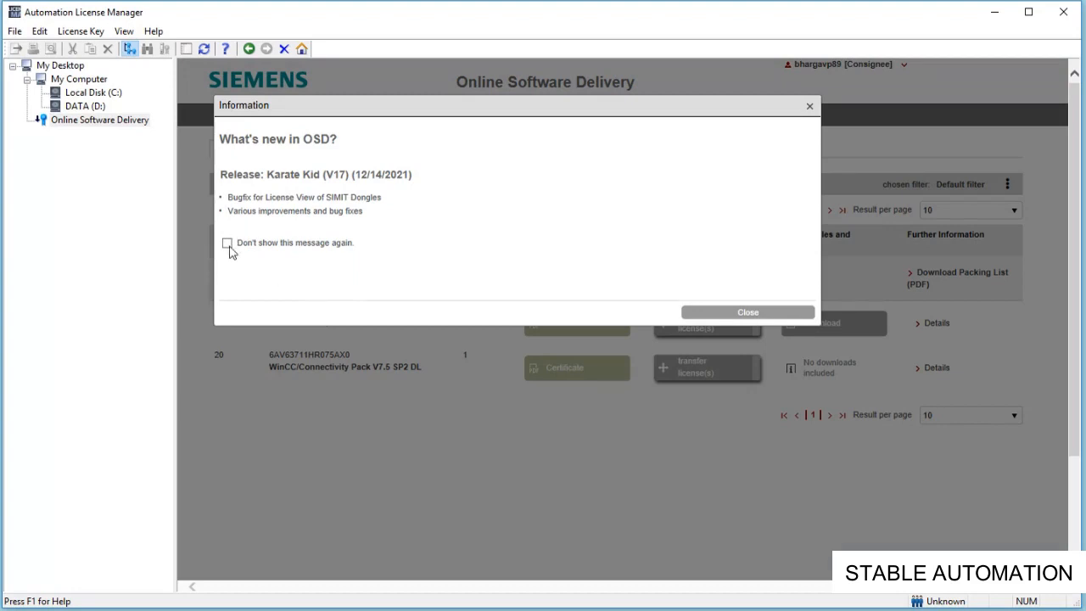
{"action": "left_click", "coordinate": [747, 312]}
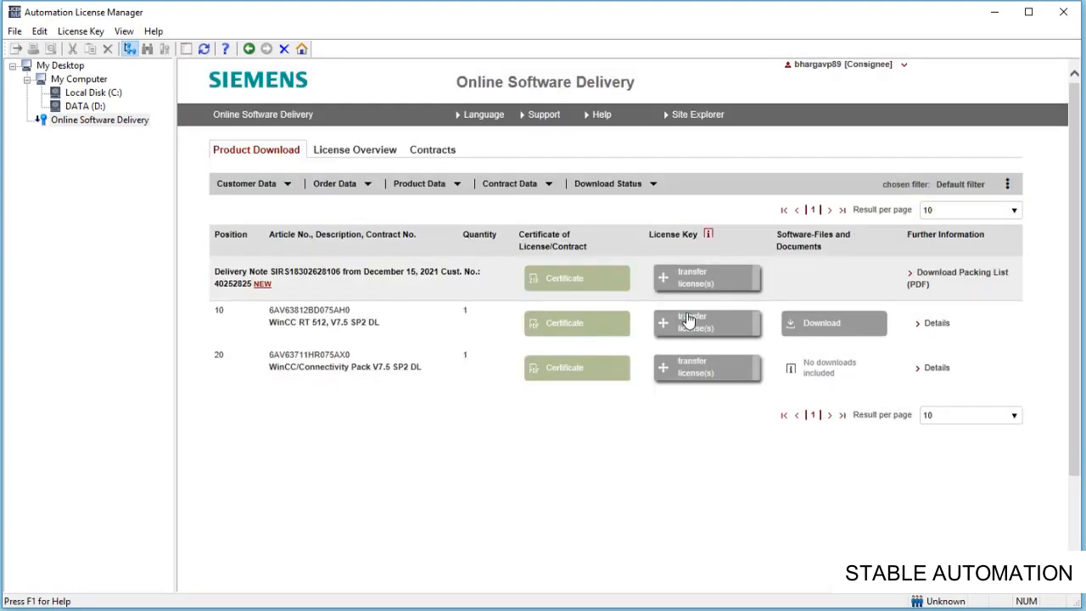
{"action": "mouse_move", "coordinate": [475, 402]}
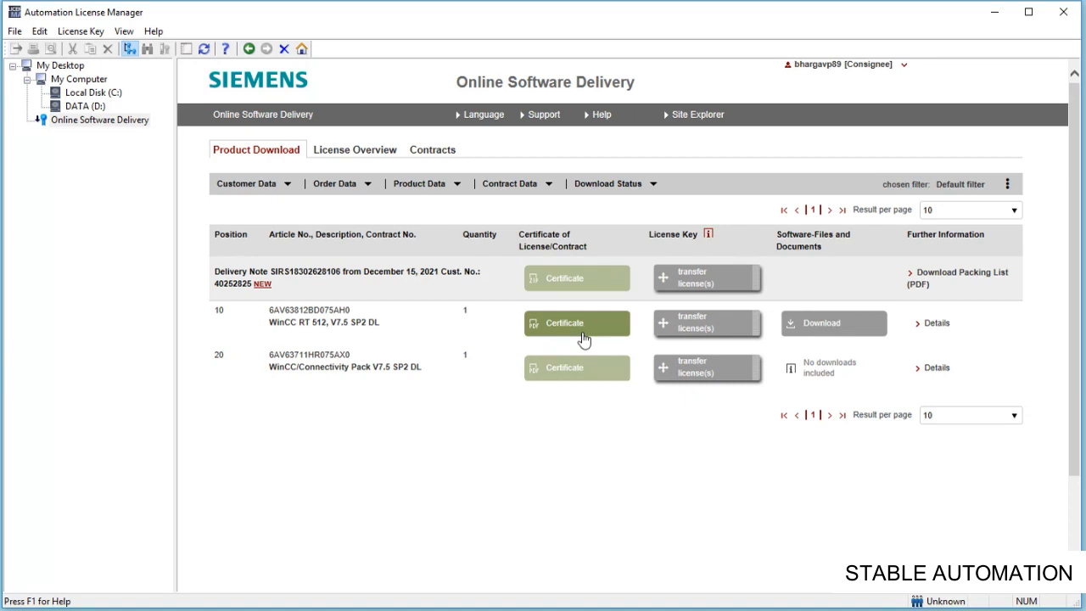
Save the position 10 WinCC RT 512 certificate PDF into a new 'siemens licence' folder in Downloads
{"action": "left_click", "coordinate": [577, 323]}
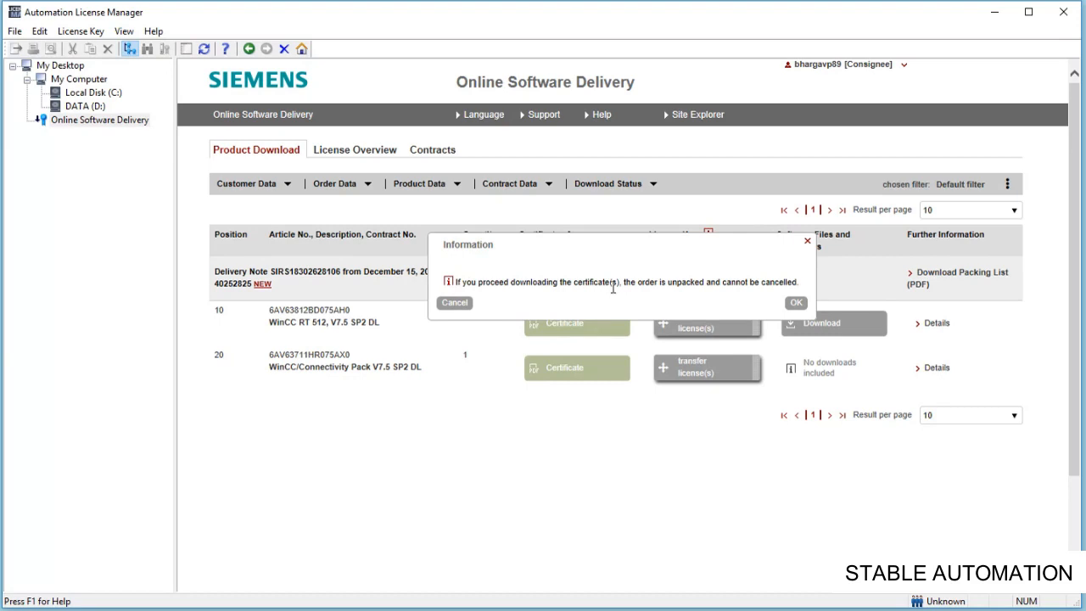
{"action": "mouse_move", "coordinate": [777, 295]}
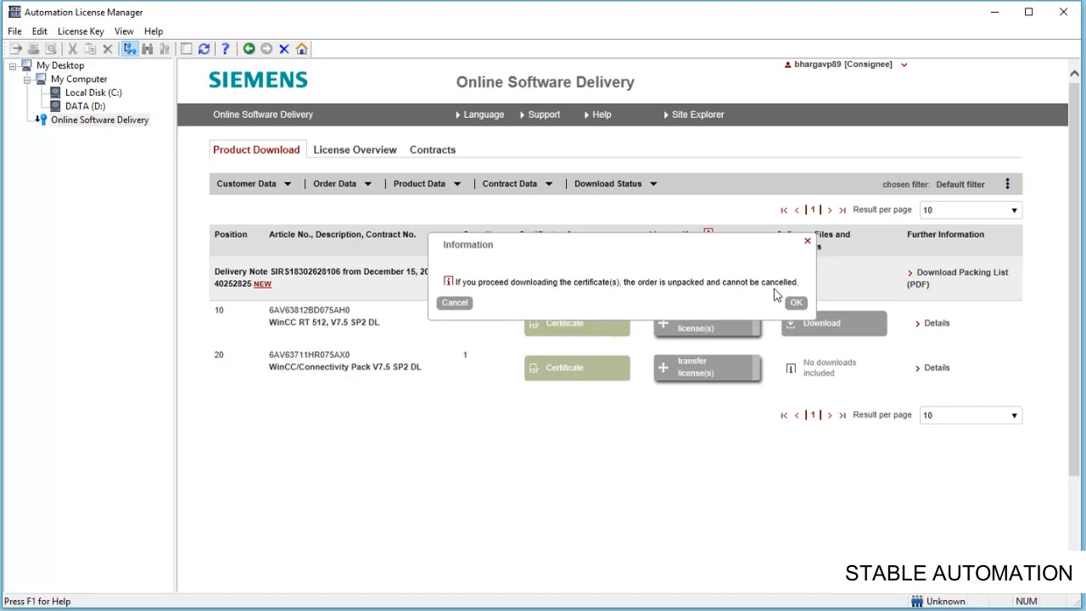
{"action": "mouse_move", "coordinate": [448, 331]}
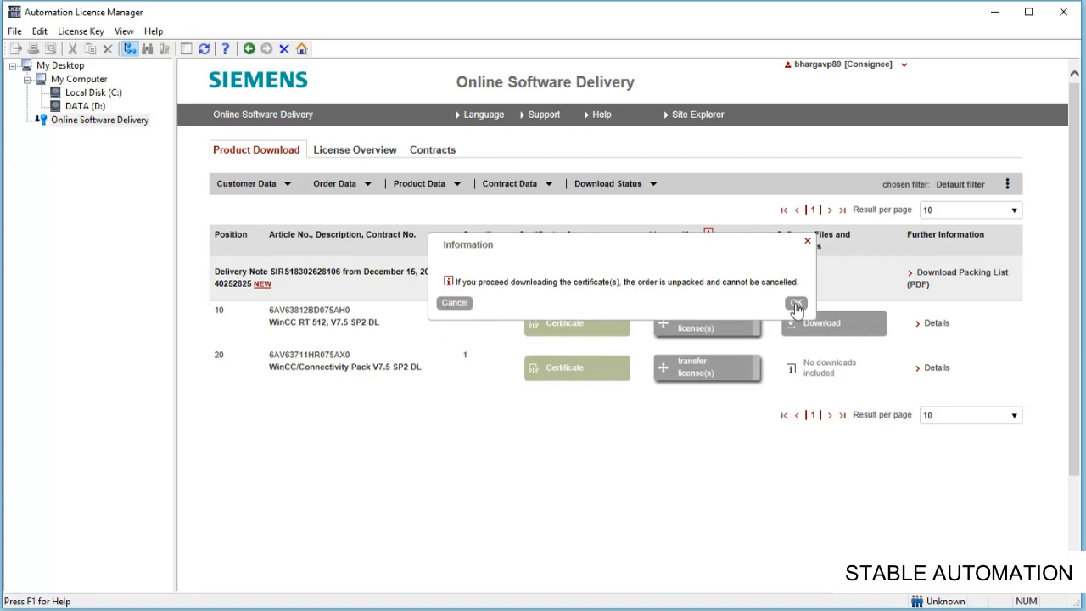
{"action": "left_click", "coordinate": [796, 304]}
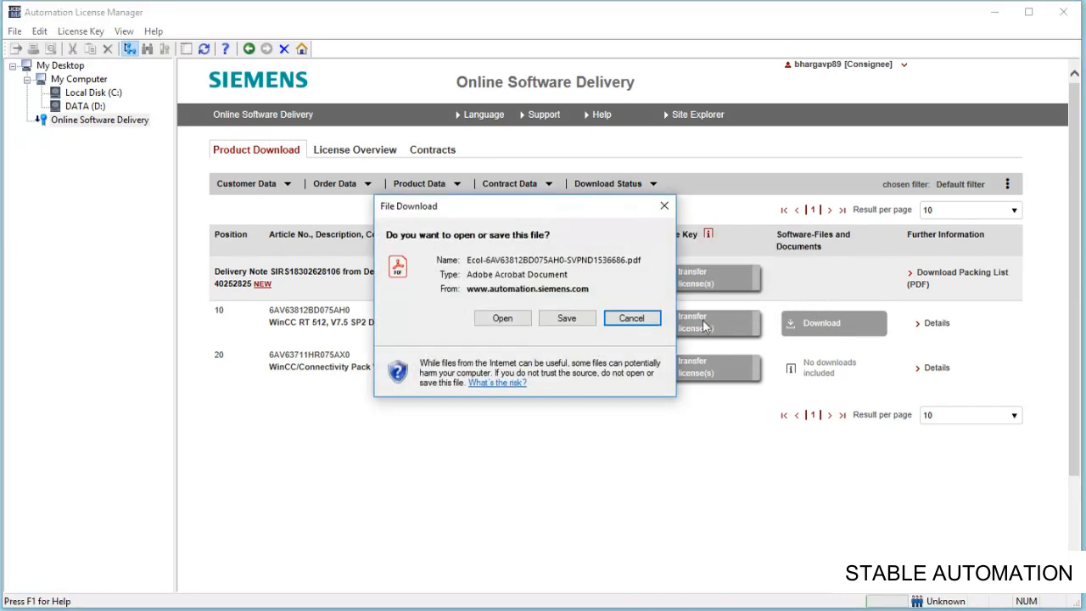
{"action": "left_click", "coordinate": [566, 317]}
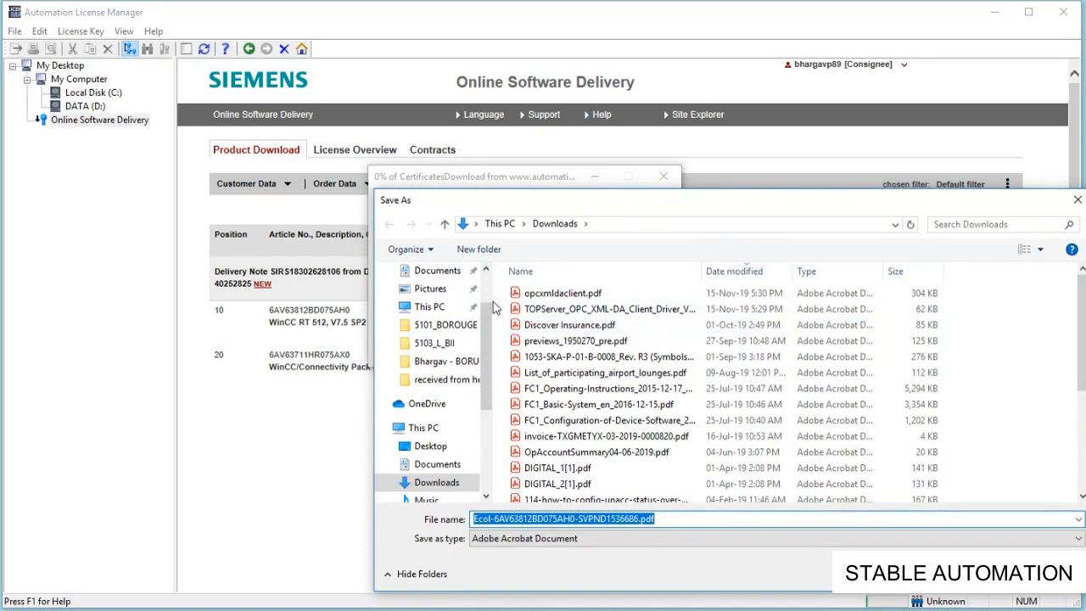
{"action": "left_click", "coordinate": [479, 248]}
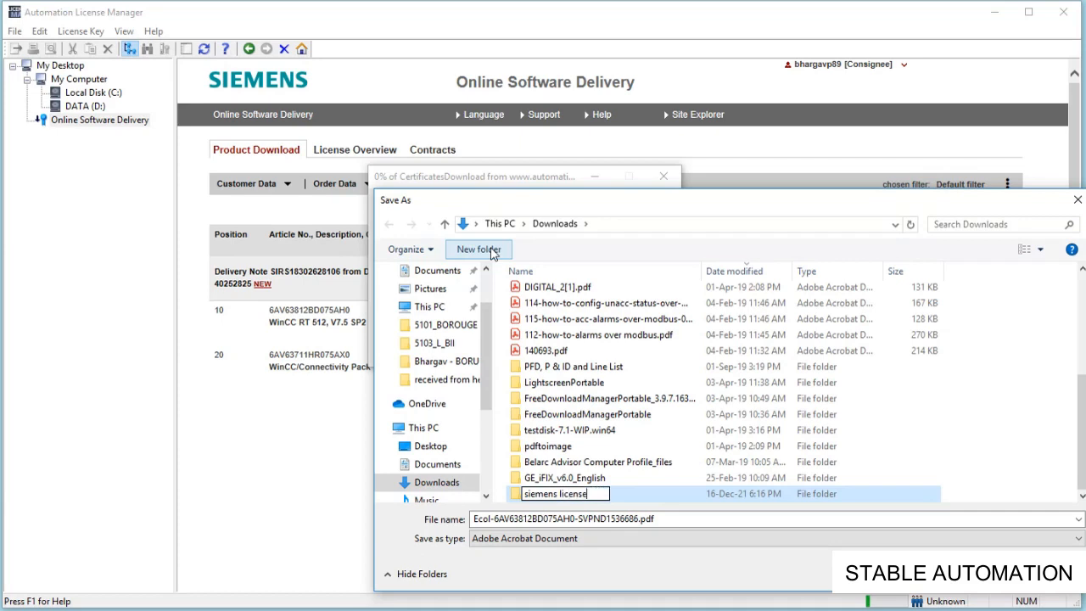
{"action": "double_click", "coordinate": [555, 492]}
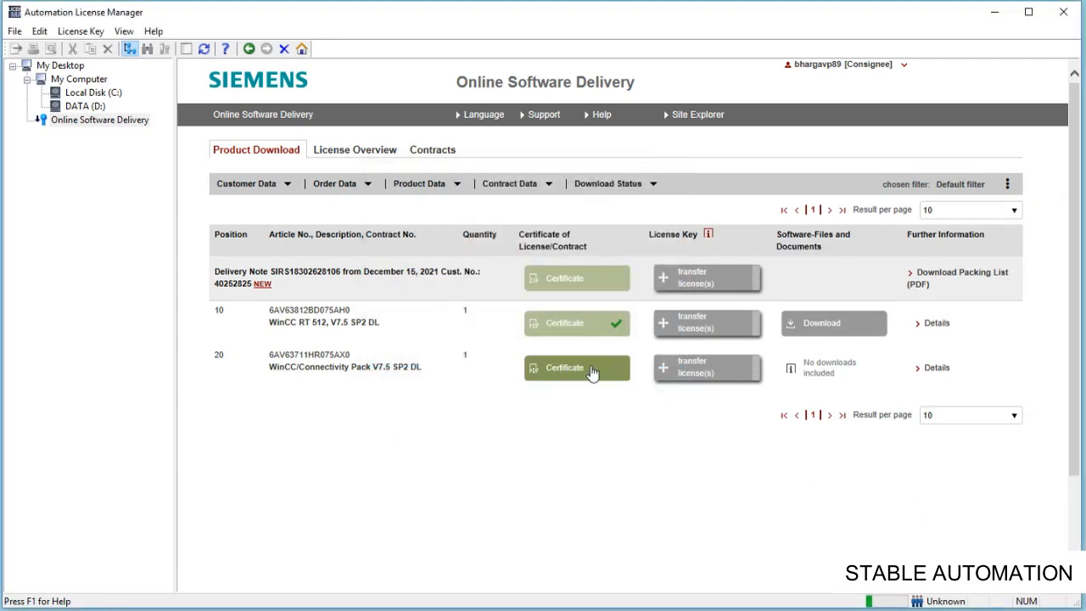
Save the position 20 WinCC/Connectivity Pack certificate to the same folder
{"action": "left_click", "coordinate": [563, 366]}
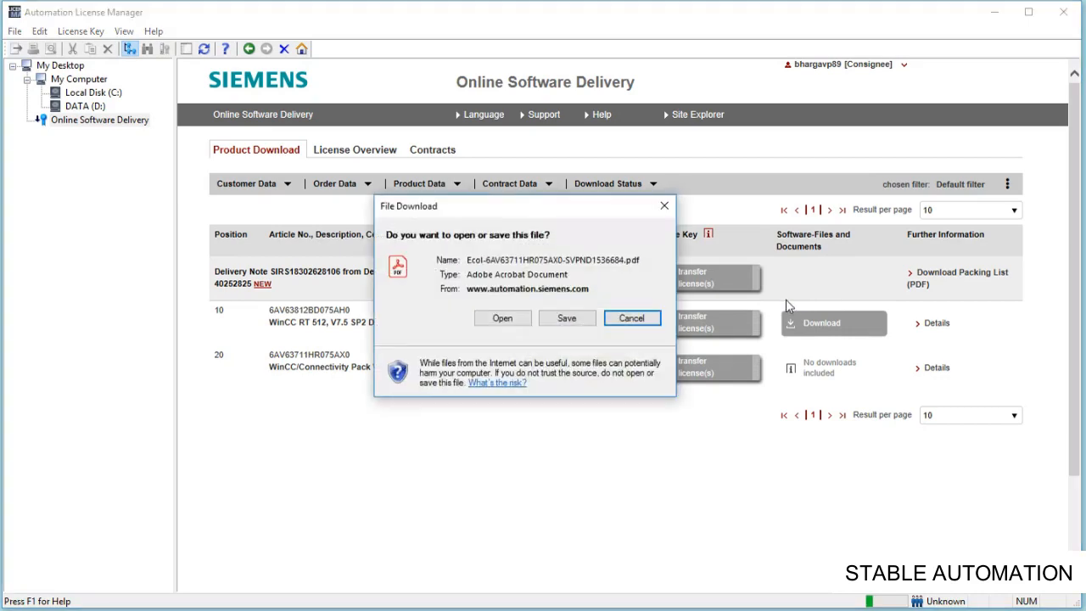
{"action": "left_click", "coordinate": [567, 317]}
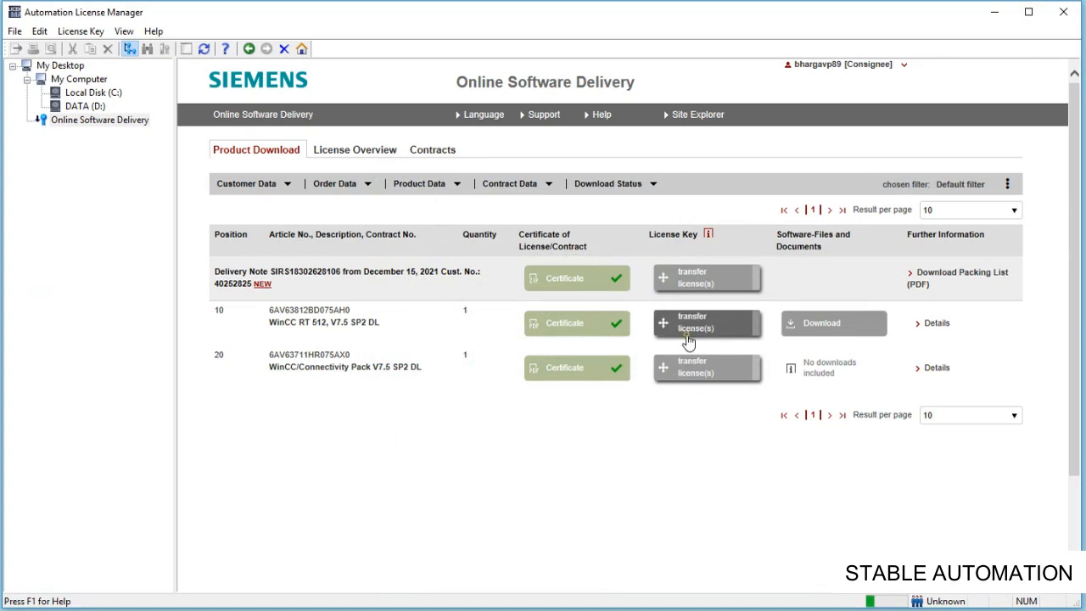
{"action": "left_click", "coordinate": [707, 235]}
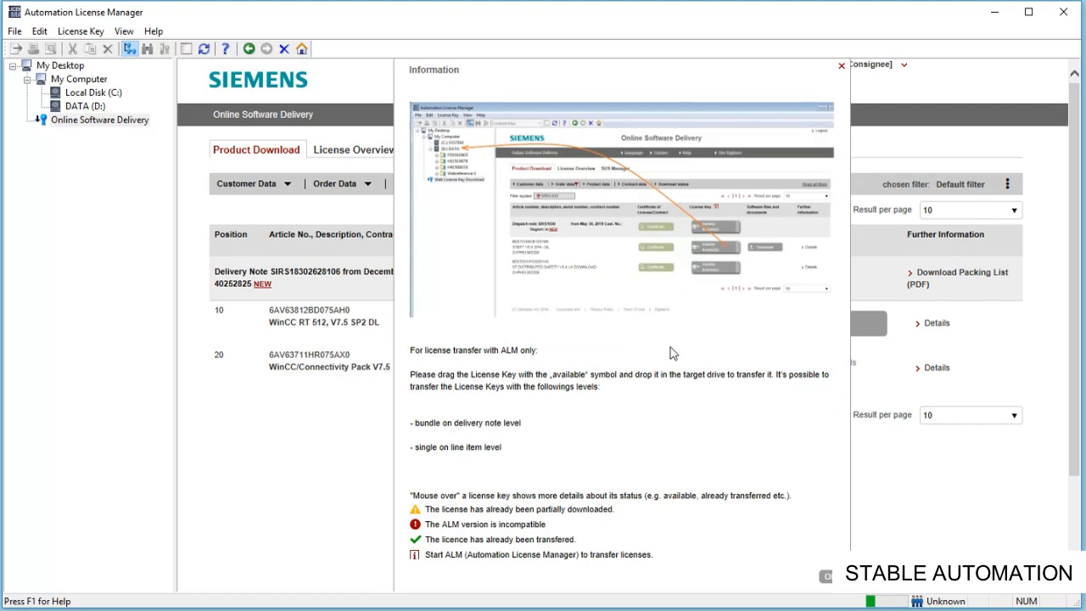
{"action": "mouse_move", "coordinate": [786, 523]}
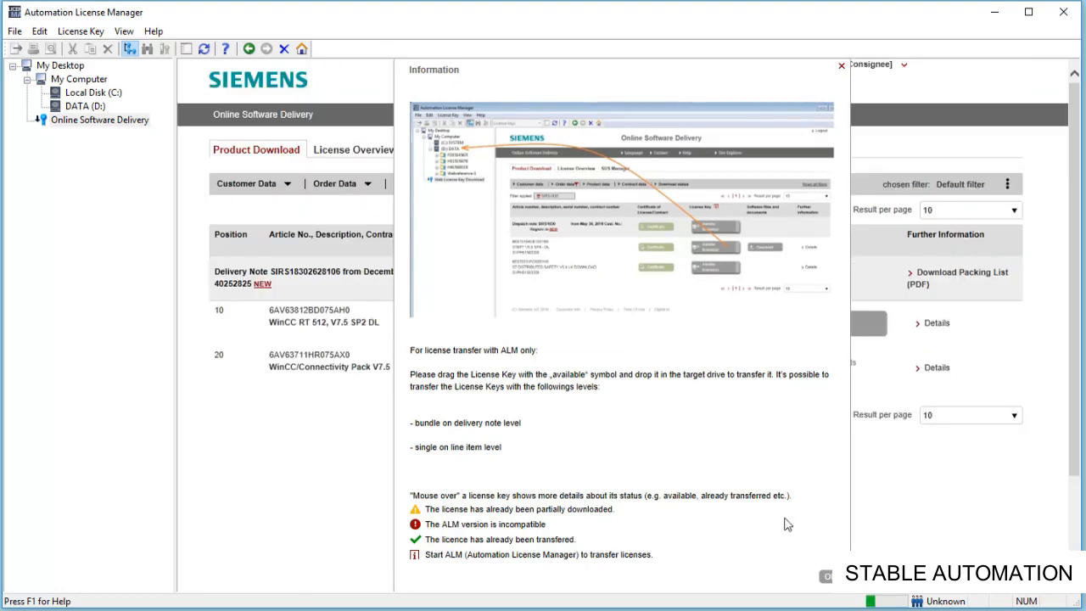
{"action": "left_click", "coordinate": [842, 65]}
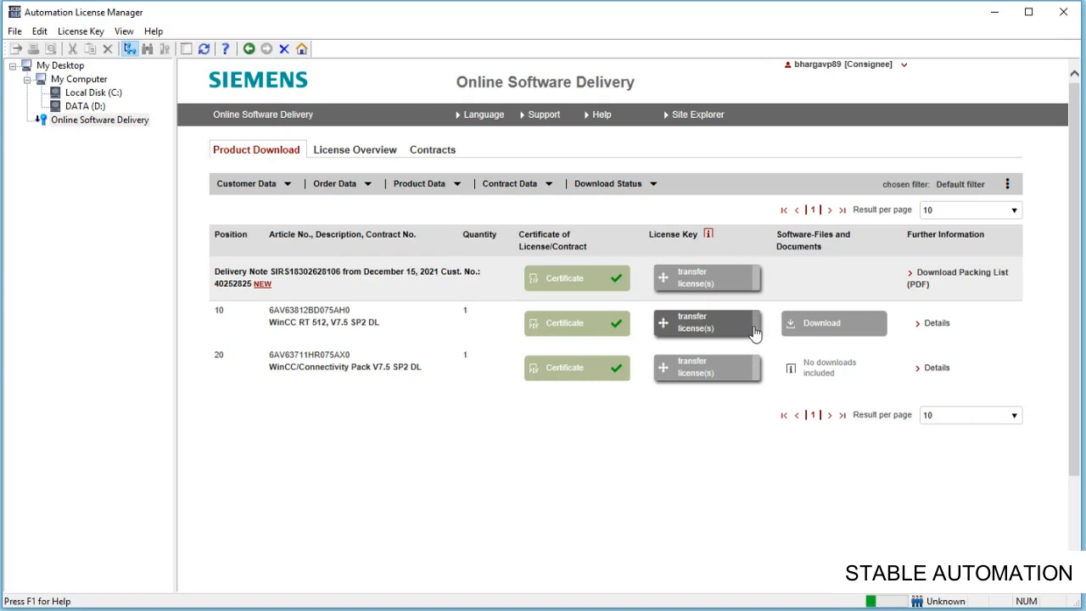
{"action": "mouse_move", "coordinate": [745, 336]}
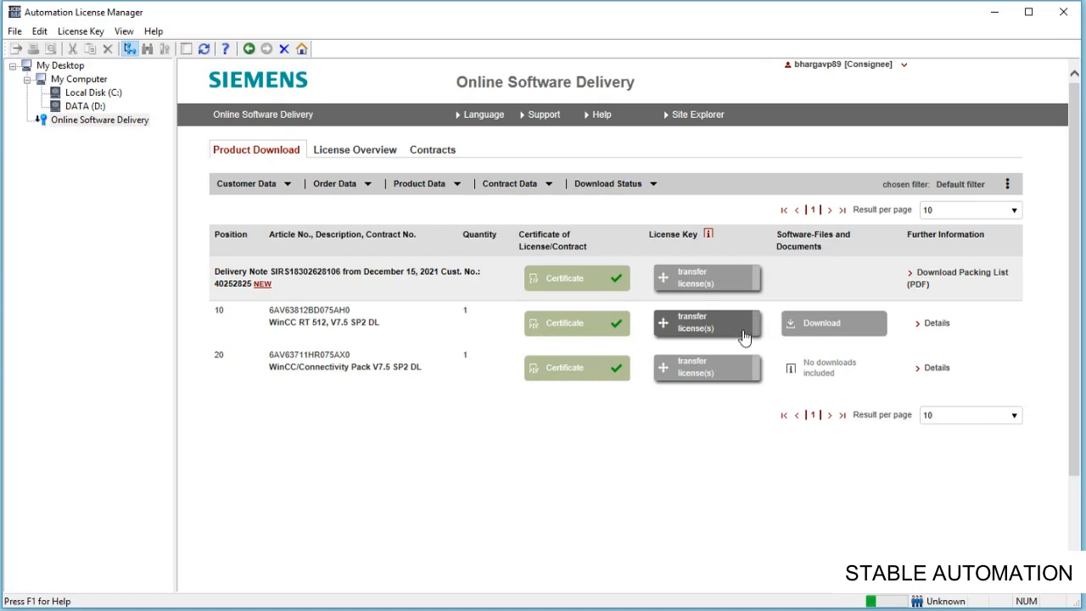
{"action": "mouse_move", "coordinate": [725, 337]}
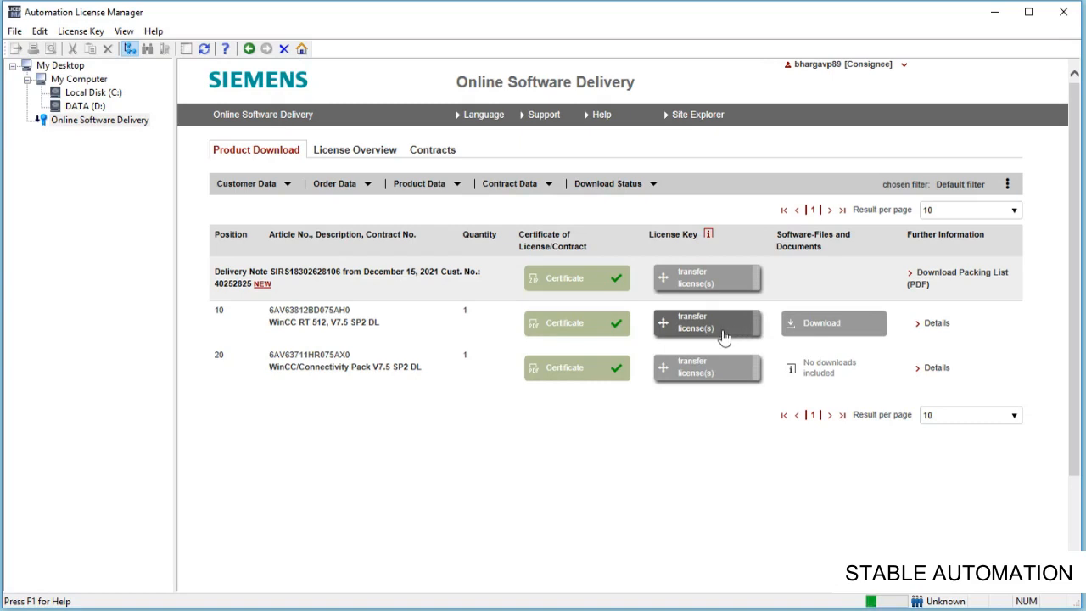
Drag the position 10 WinCC RT 512 license keys onto DATA (D:) and confirm the transfer
{"action": "left_click_drag", "start_coordinate": [710, 322], "coordinate": [186, 217]}
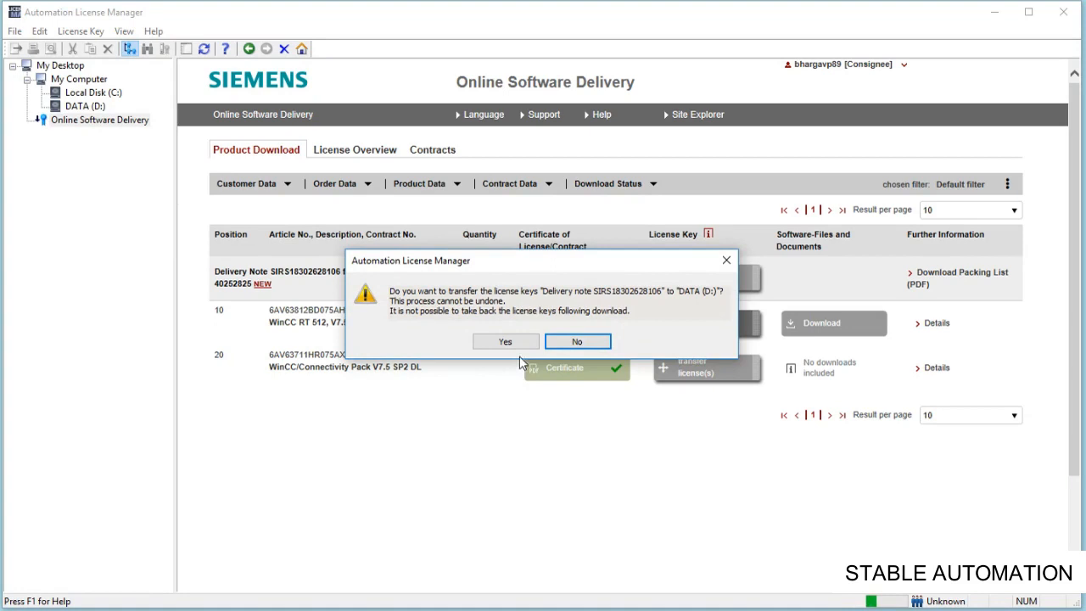
{"action": "left_click", "coordinate": [506, 341]}
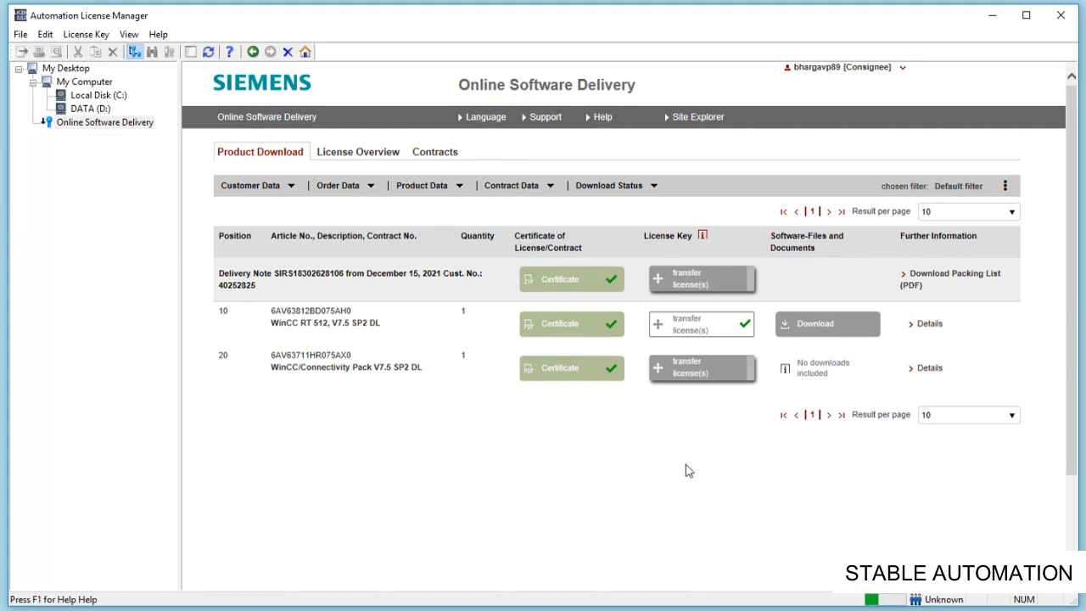
{"action": "mouse_move", "coordinate": [689, 366]}
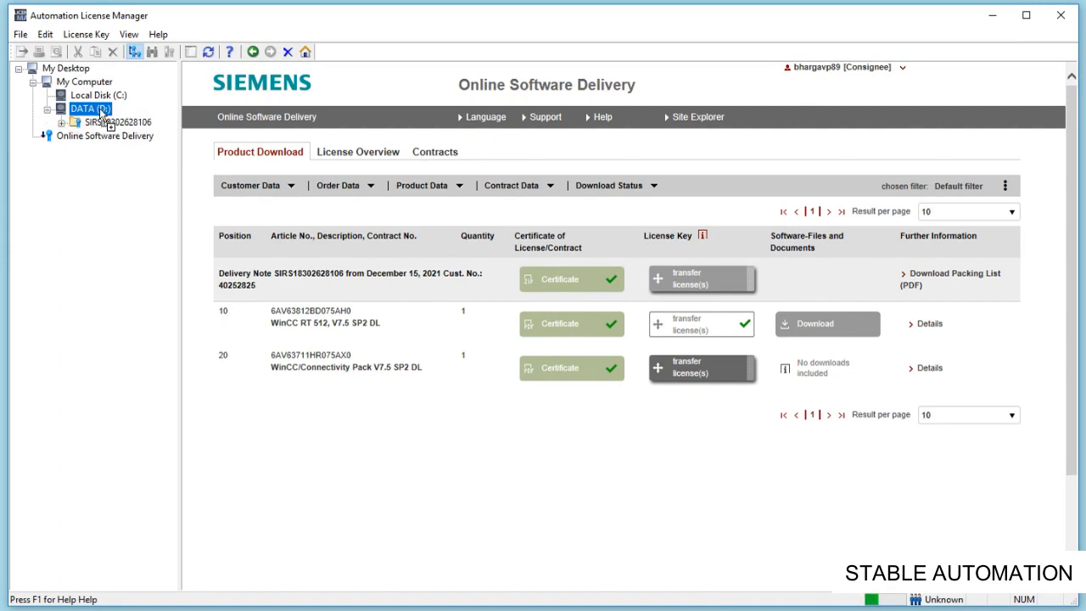
Transfer the WinCC/Connectivity Pack key (position 20) to DATA (D:) and confirm the transfer
{"action": "left_click", "coordinate": [703, 278]}
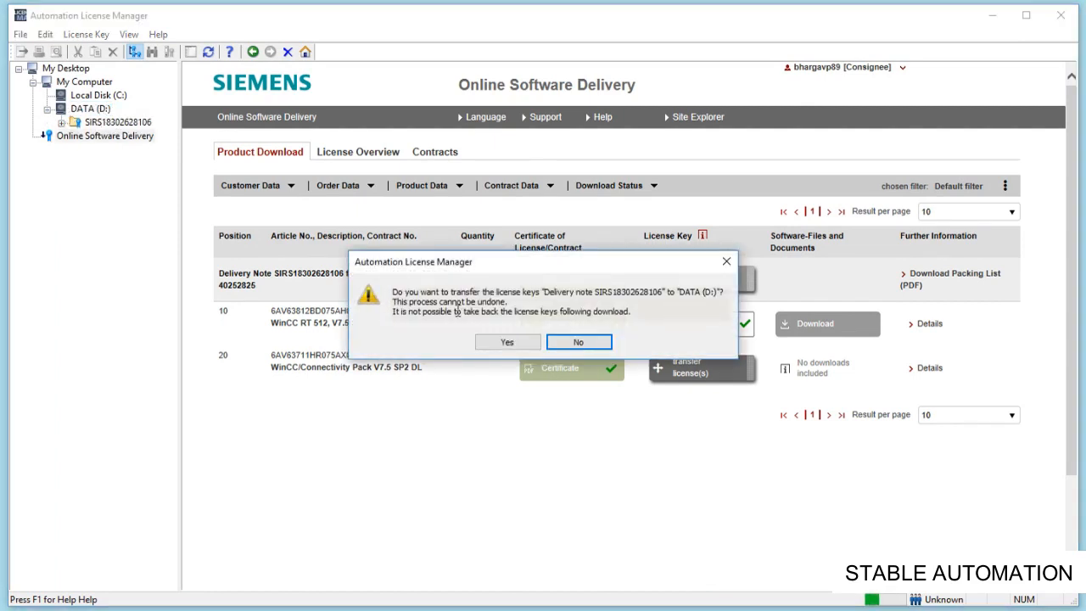
{"action": "left_click", "coordinate": [505, 343]}
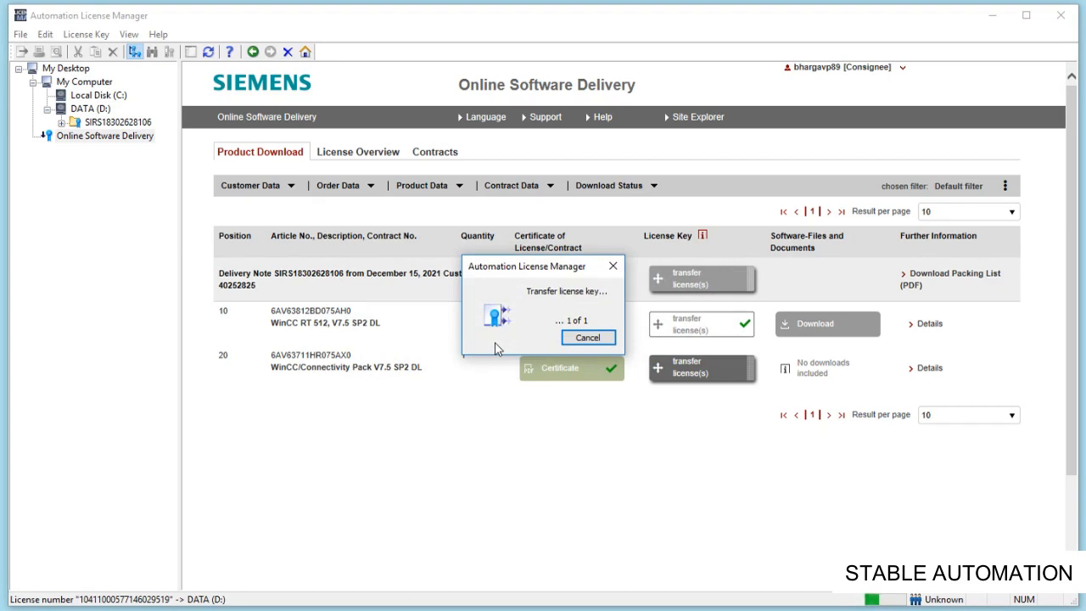
{"action": "left_click", "coordinate": [587, 336]}
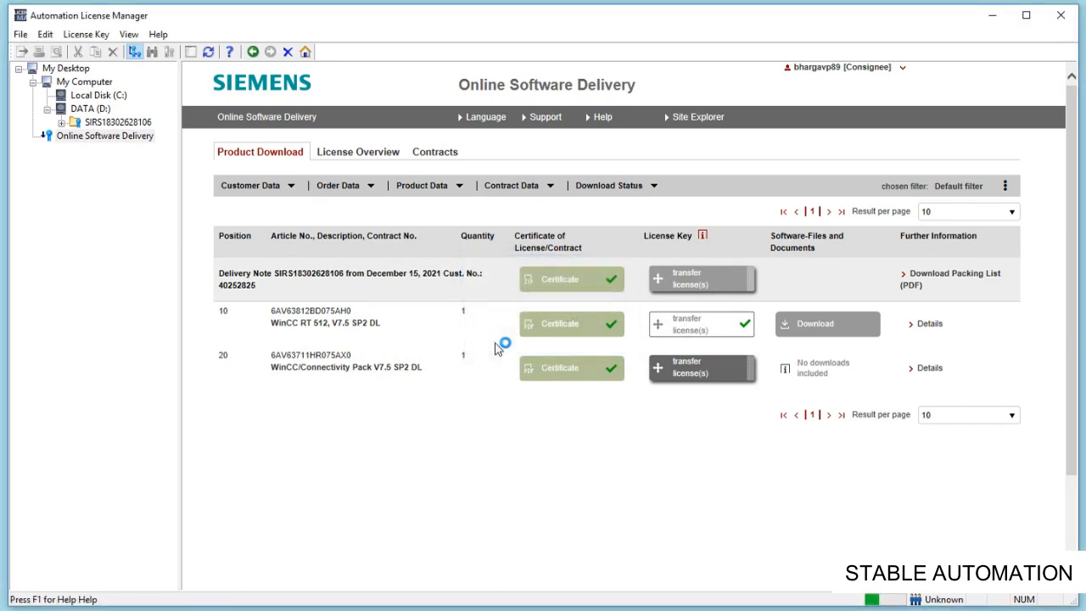
{"action": "mouse_move", "coordinate": [499, 348]}
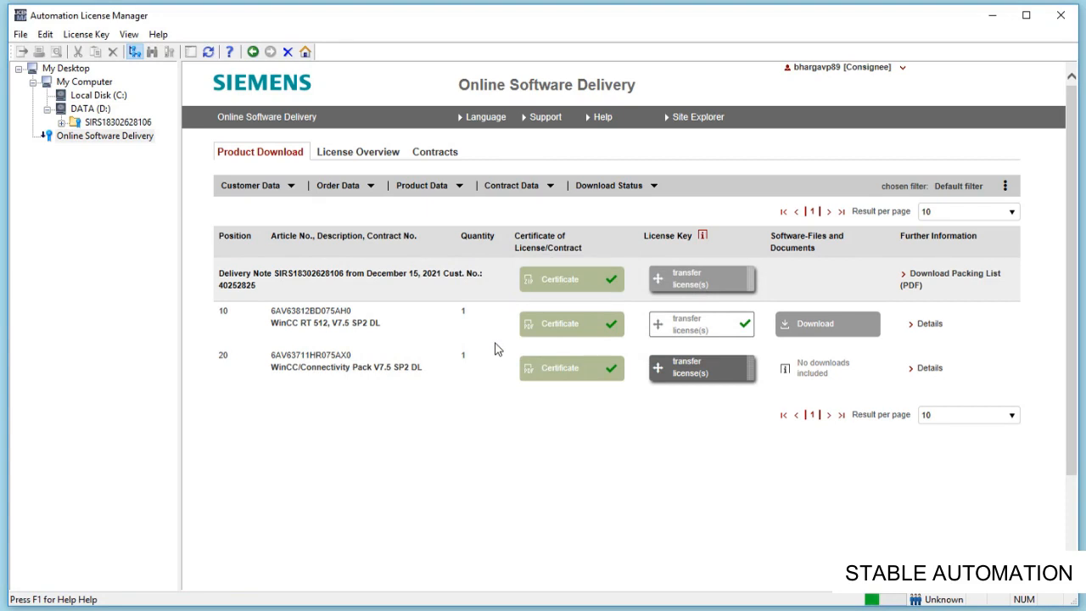
{"action": "left_click", "coordinate": [967, 210]}
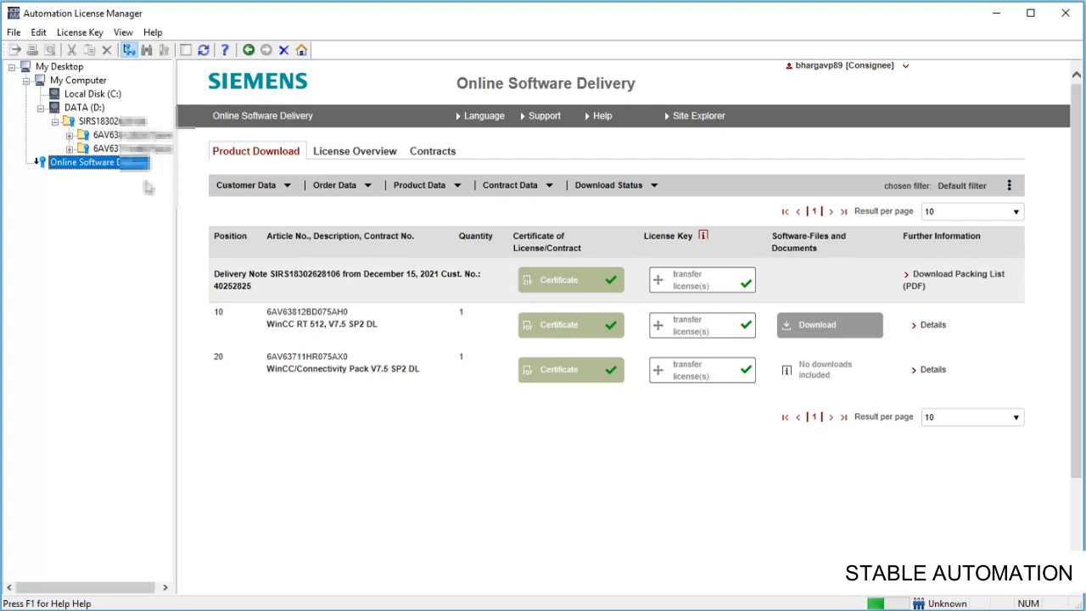
{"action": "mouse_move", "coordinate": [173, 204]}
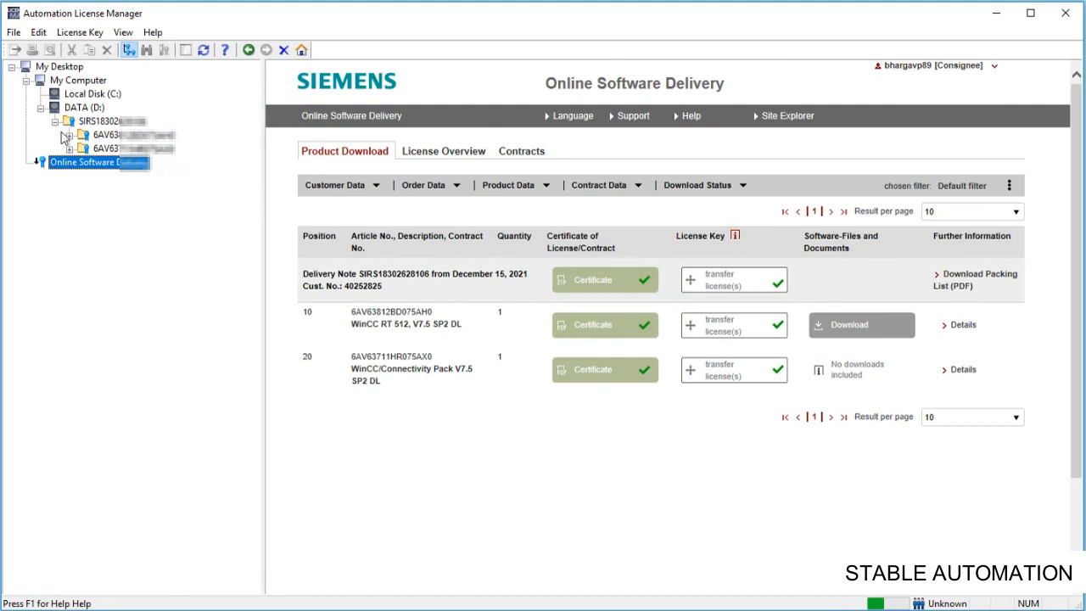
Expand the product license folders on DATA (D:) to review both transferred keys
{"action": "left_click", "coordinate": [68, 135]}
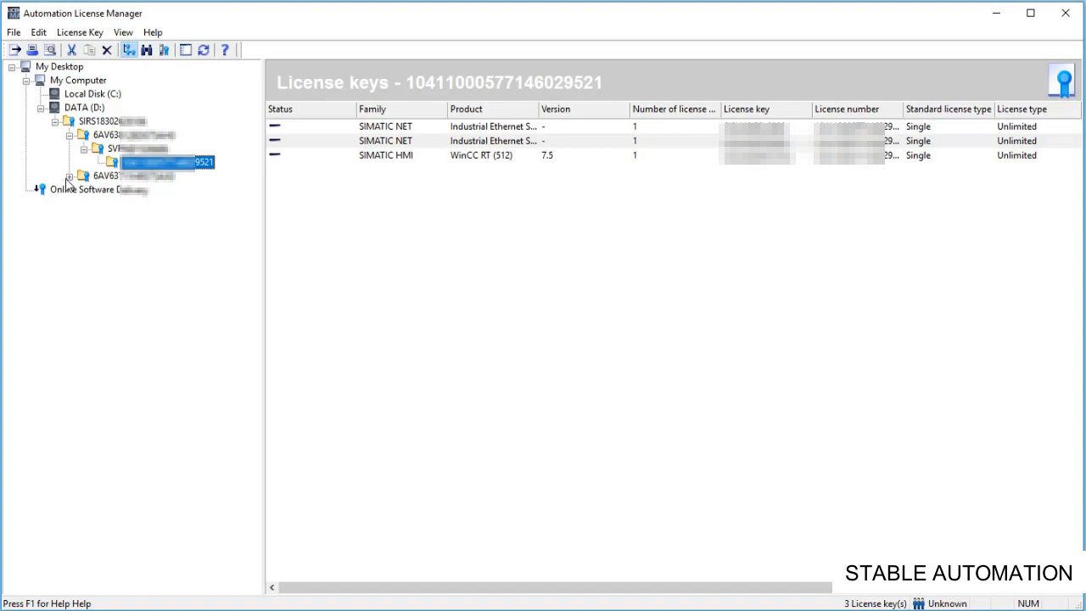
{"action": "left_click", "coordinate": [162, 203]}
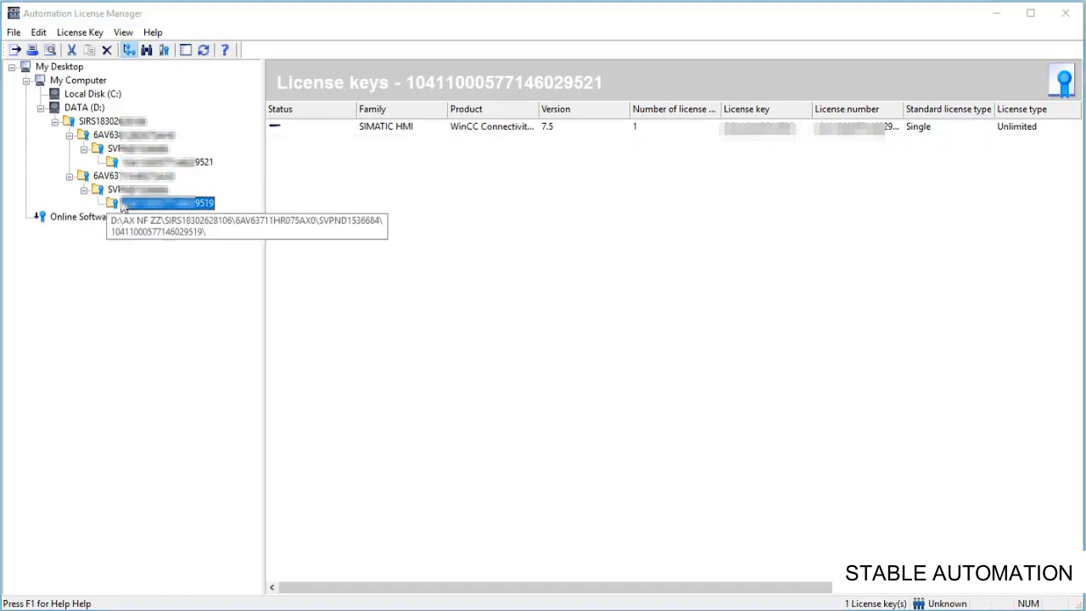
{"action": "left_click", "coordinate": [166, 203]}
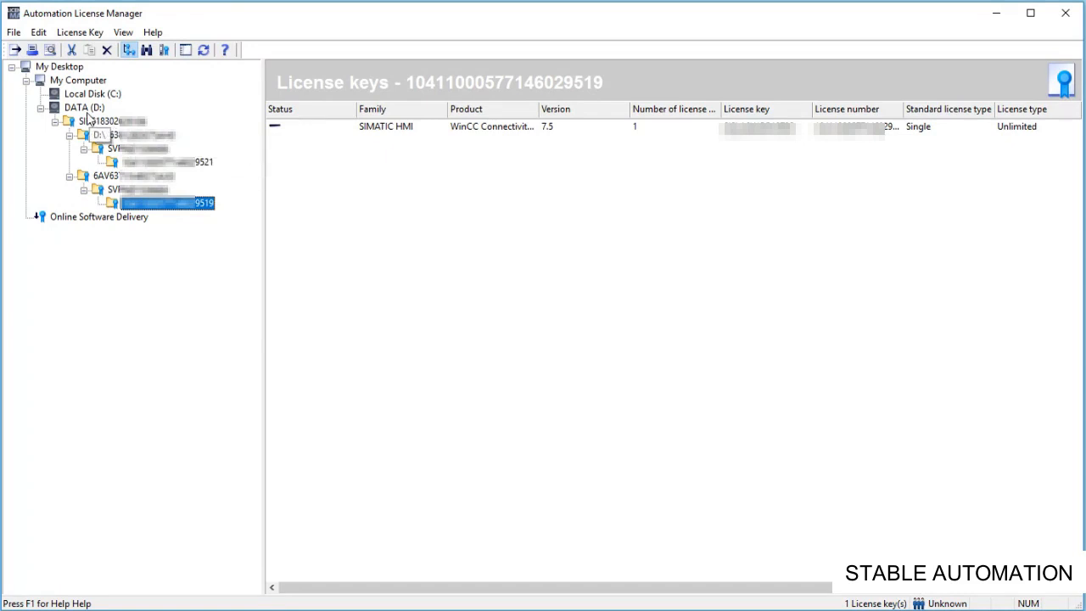
{"action": "left_click", "coordinate": [83, 107]}
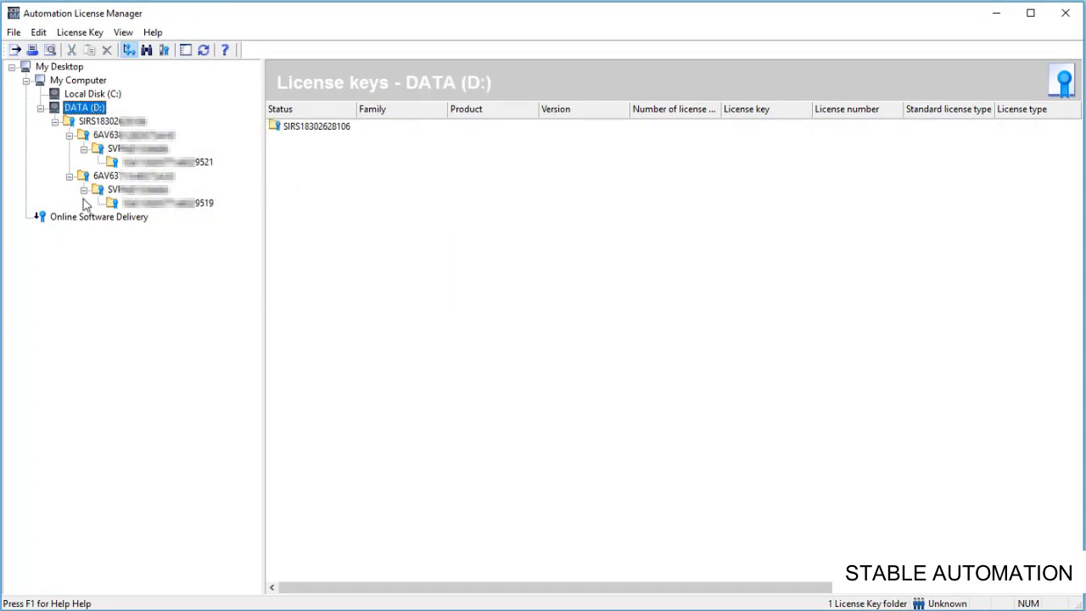
Return to Online Software Delivery and start the software download for WinCC RT 512 (position 10)
{"action": "left_click", "coordinate": [99, 217]}
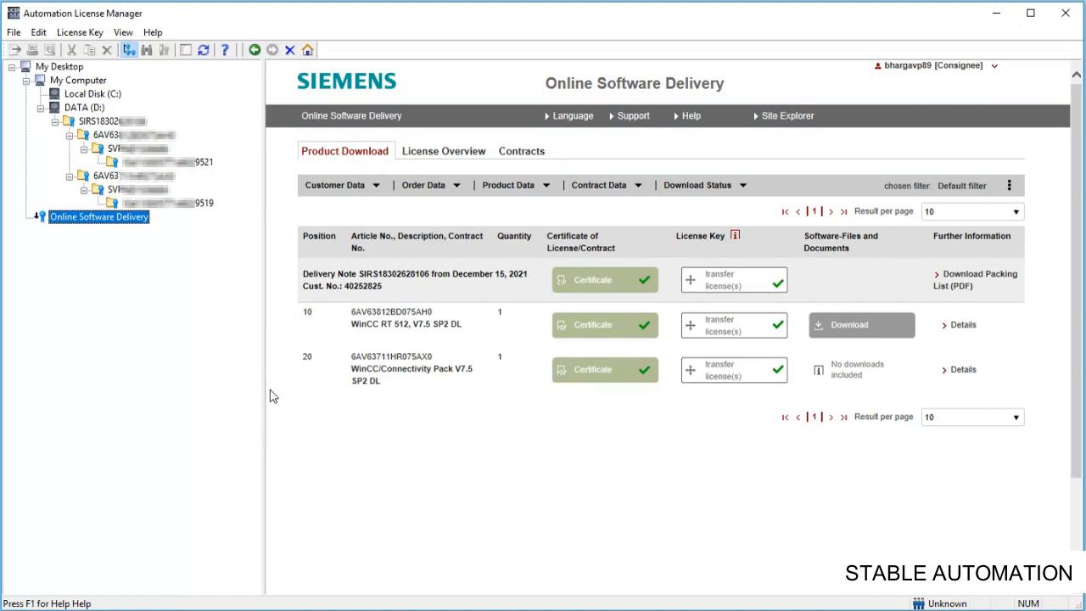
{"action": "left_click", "coordinate": [859, 325]}
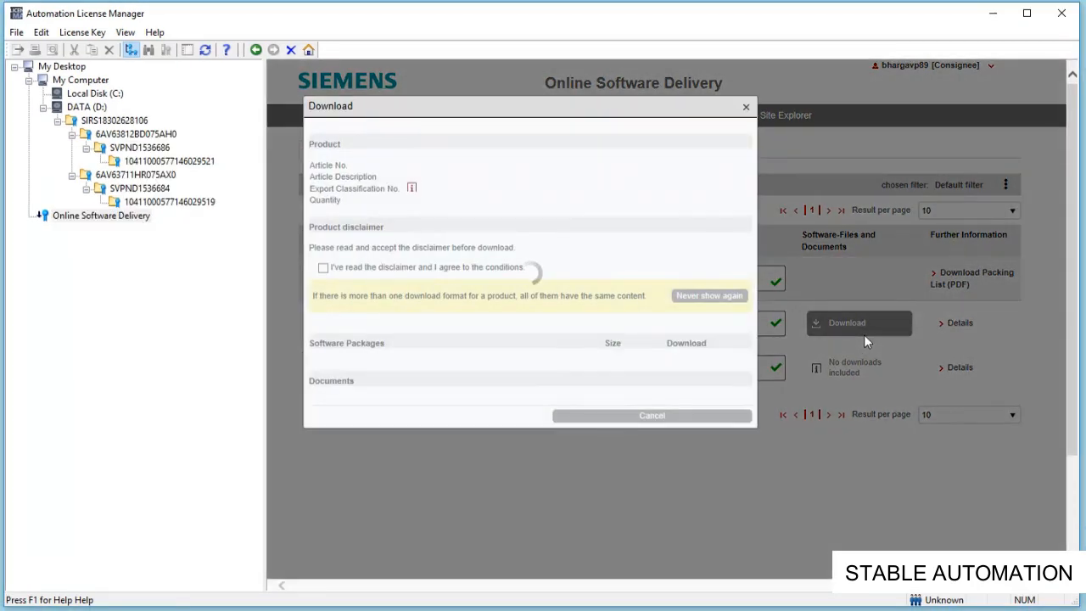